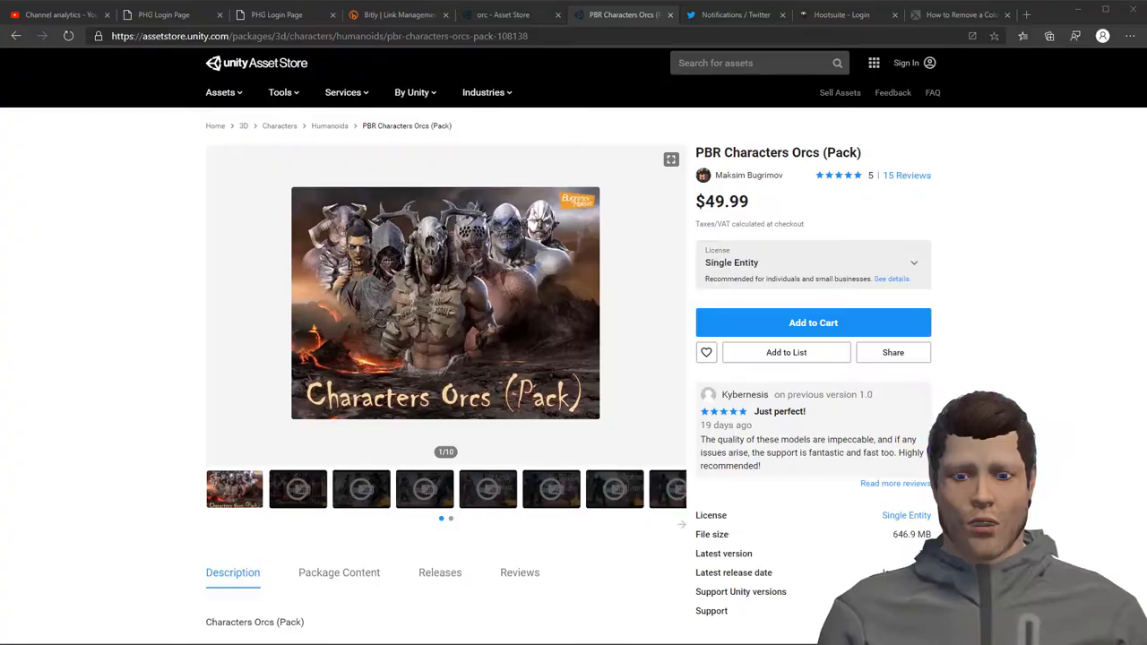
mouse_move(612, 312)
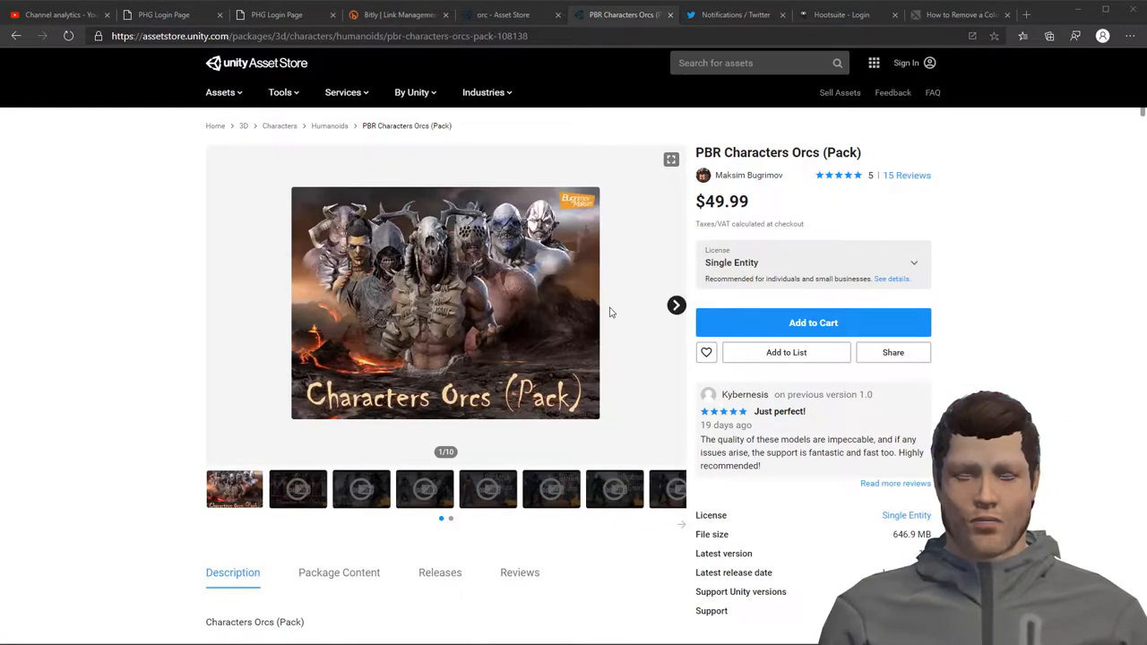
mouse_move(617, 311)
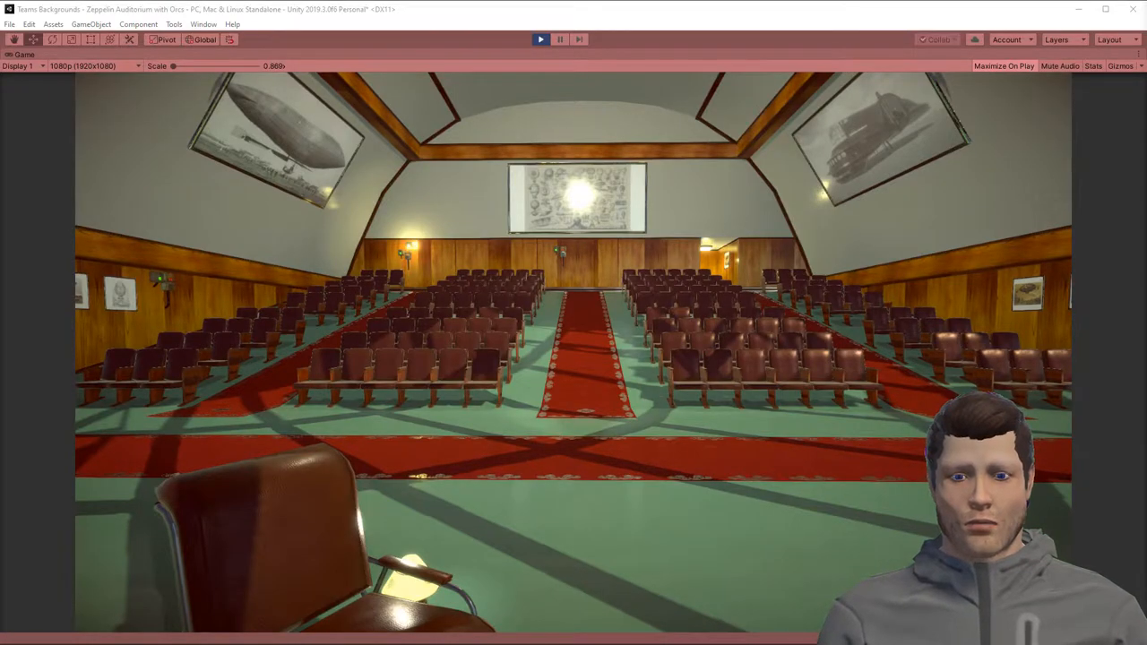
- Stop Play mode and return to the full editor layout with the auditorium scene
left_click(541, 40)
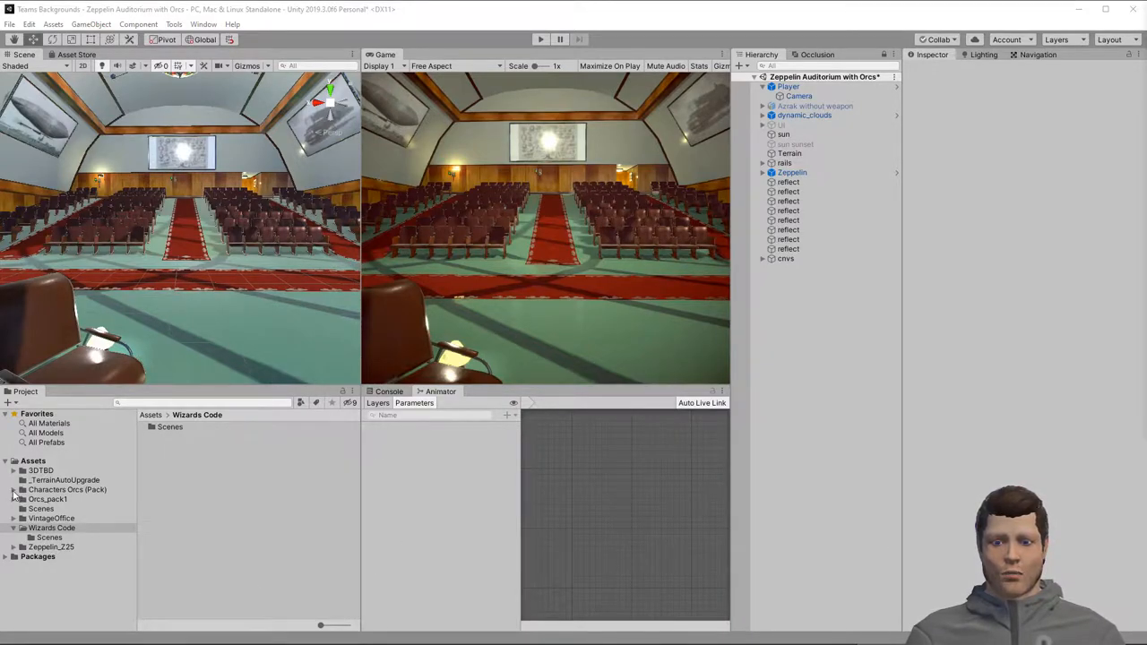
- Set Mesh_Without_Weapon's rig Animation Type to Humanoid and apply it
left_click(15, 498)
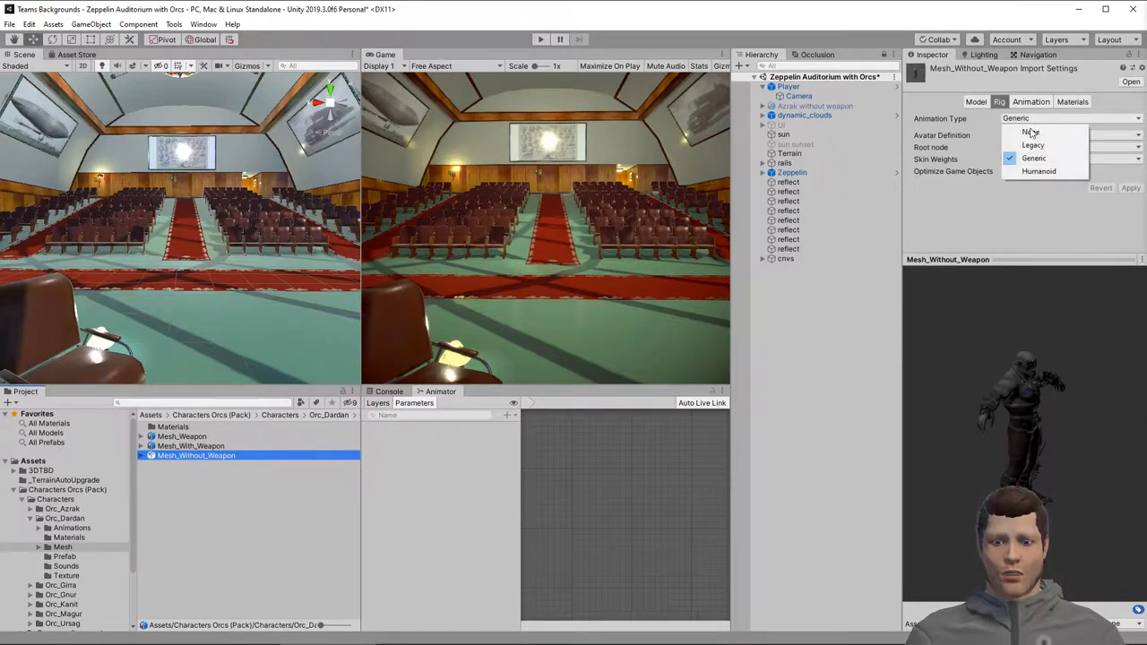
left_click(1039, 172)
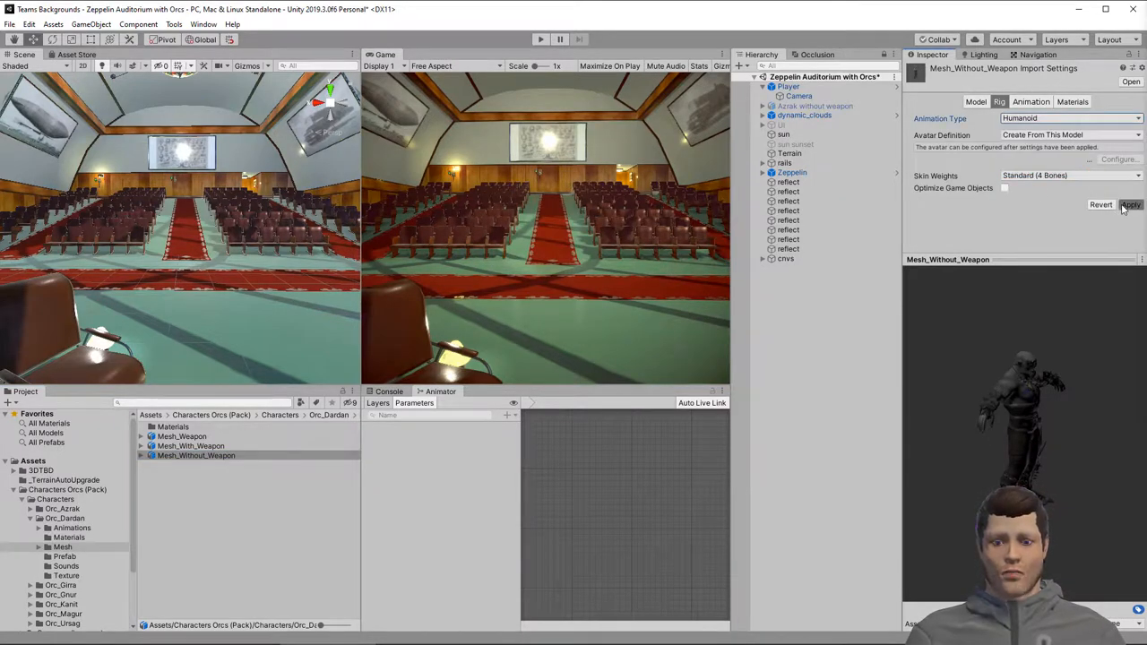
left_click(1129, 204)
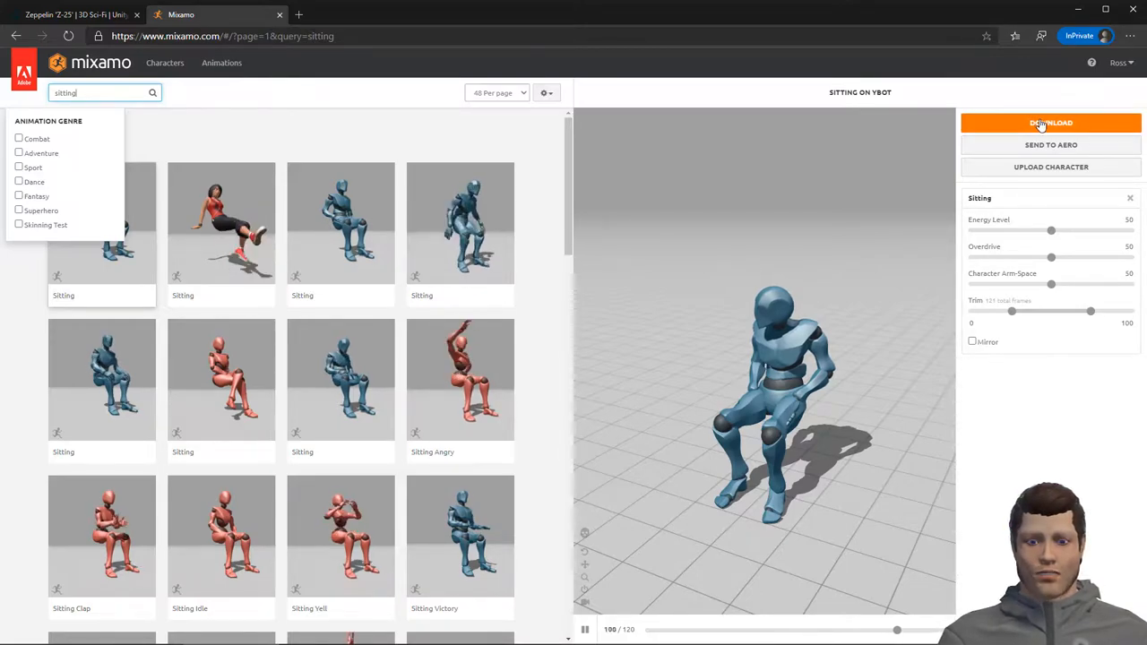
- Download the Sitting animation as FBX for Unity, with skin, at 30 fps
left_click(1050, 122)
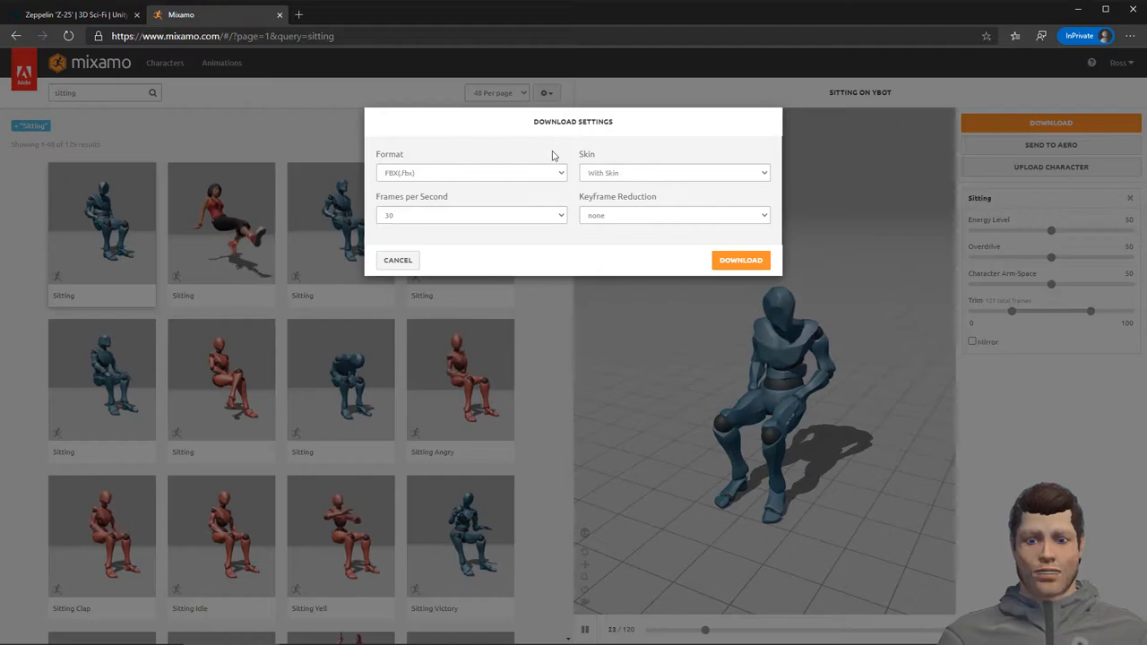
left_click(471, 172)
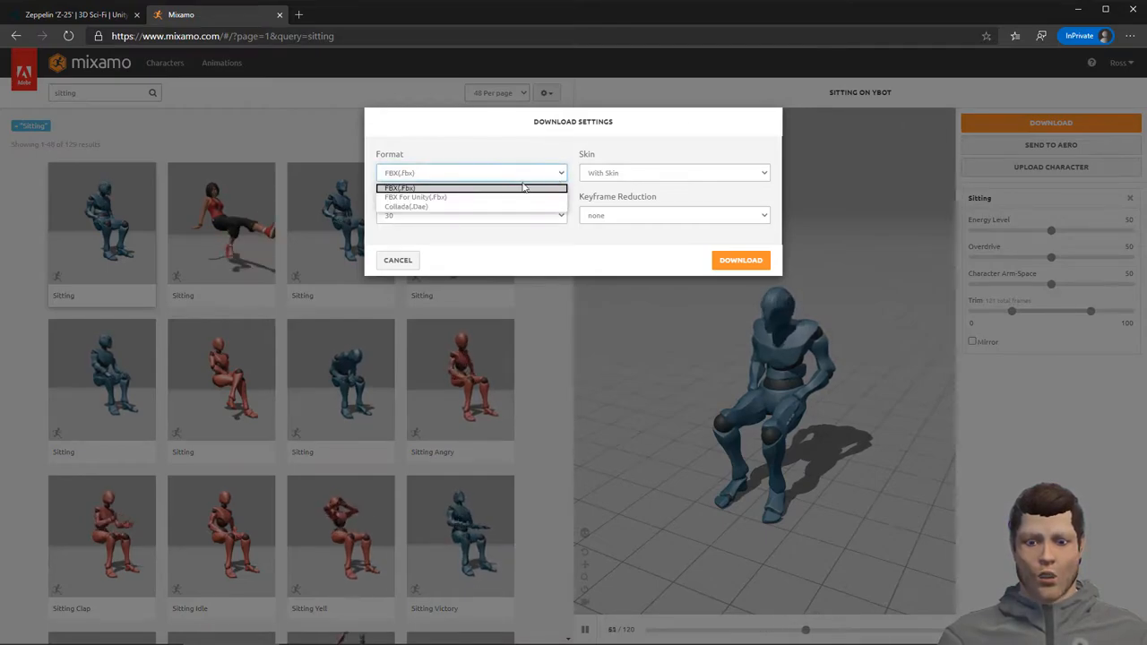
left_click(416, 195)
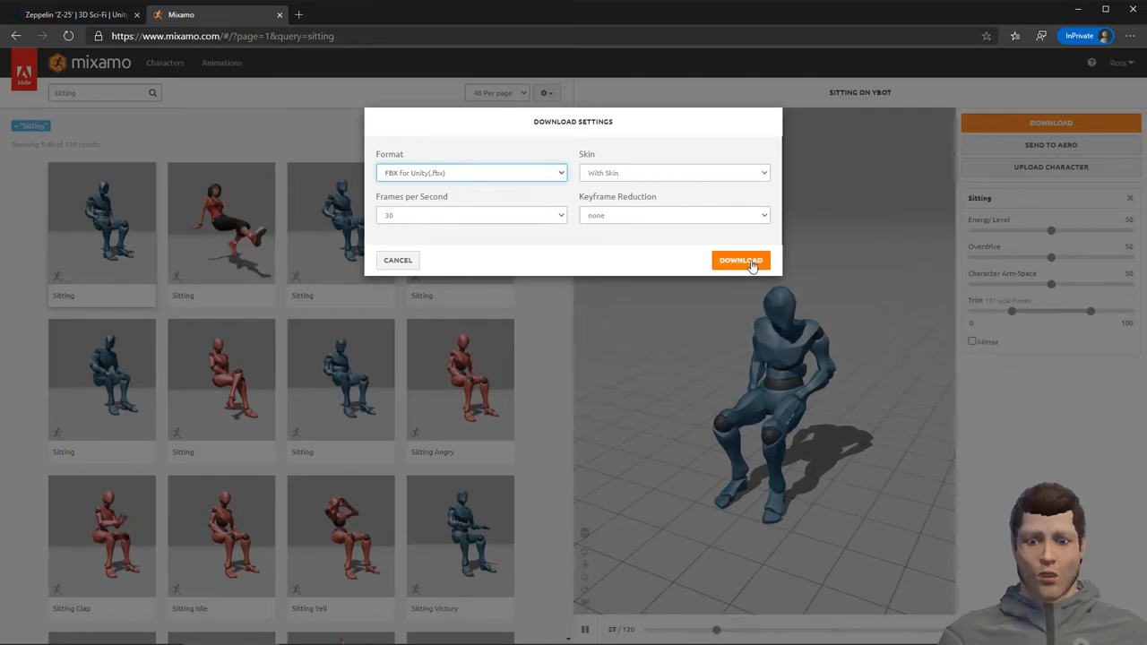
left_click(740, 260)
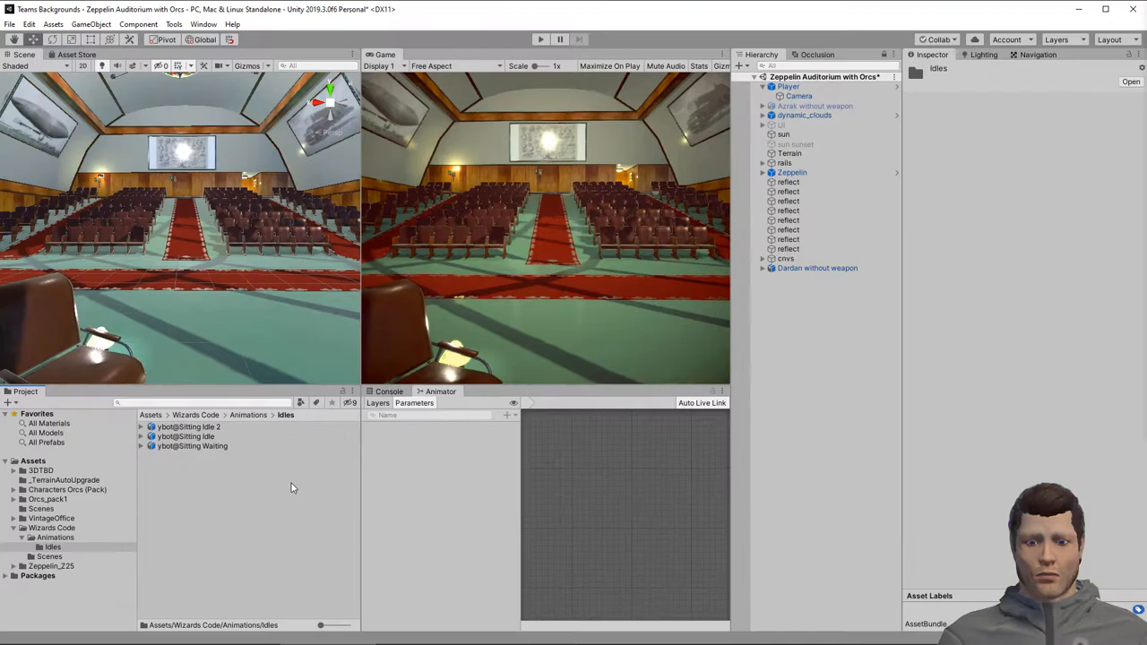
mouse_move(109, 539)
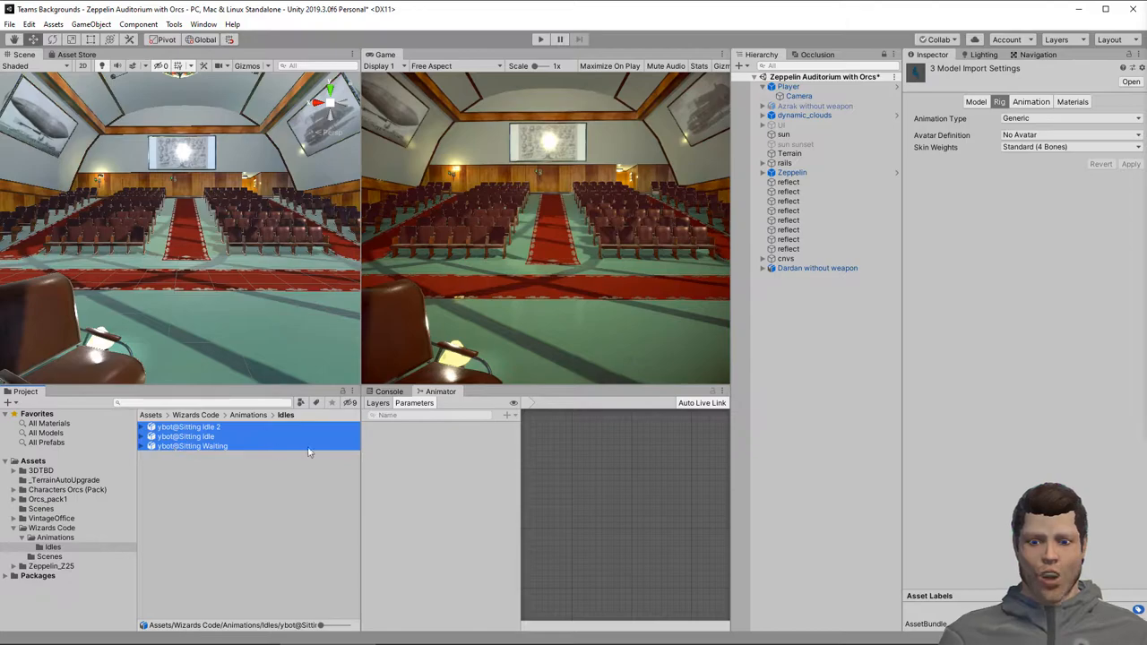
- Set the three ybot@Sitting clips' rig Animation Type to Humanoid
left_click(1072, 118)
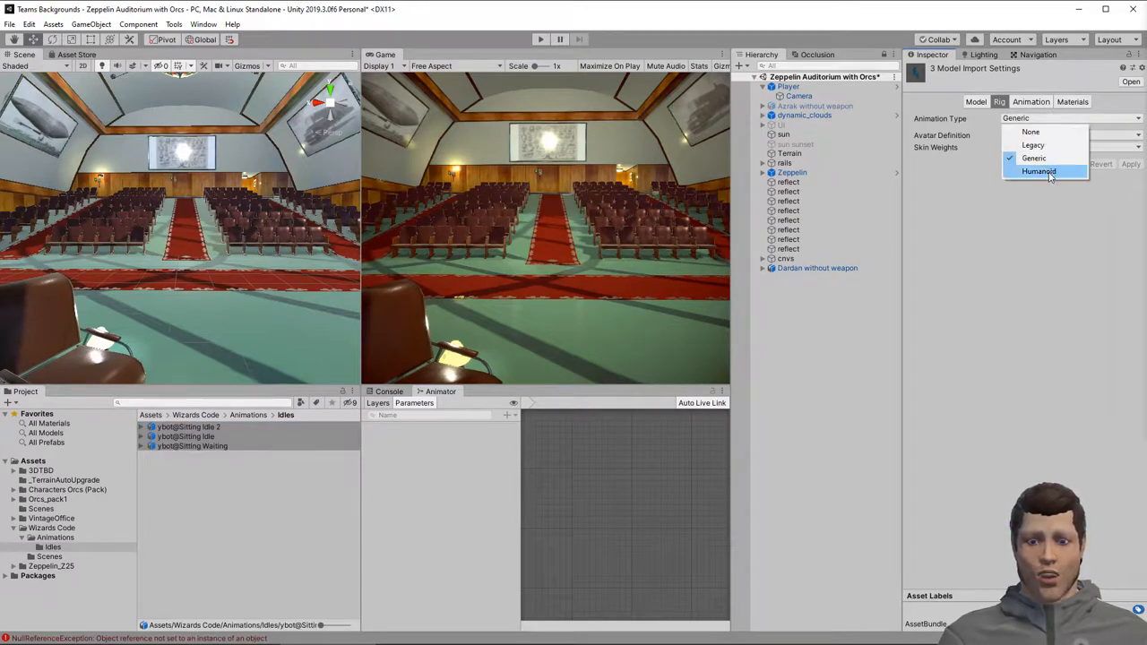
left_click(1040, 172)
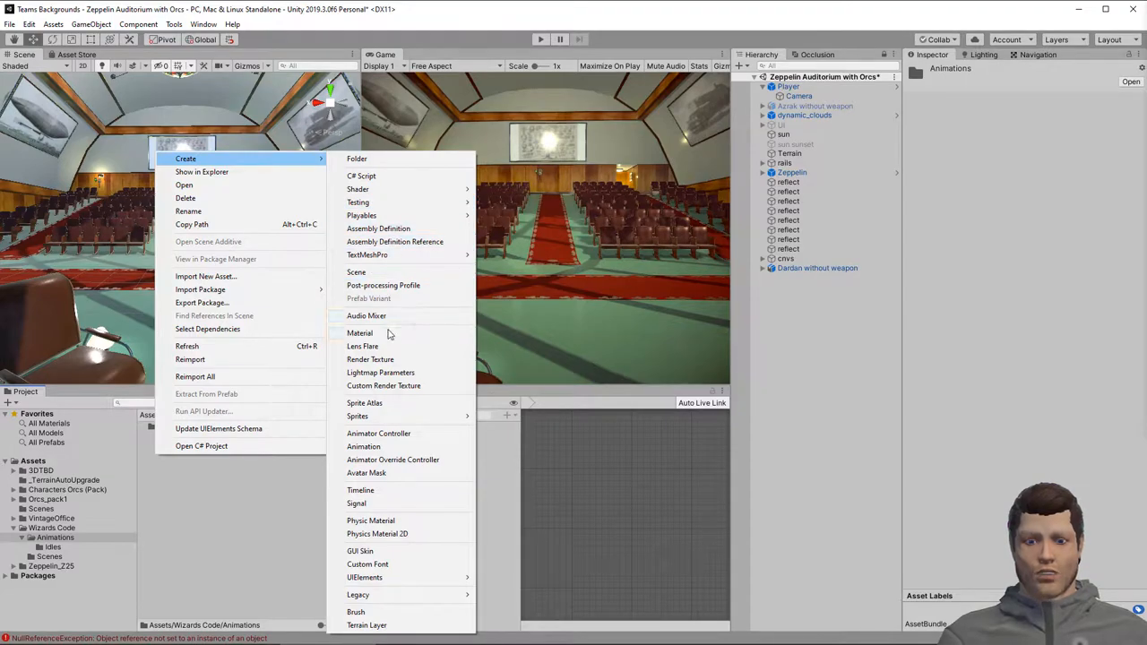
- Create a new Animator Controller named Sitting in the Animations folder
left_click(378, 431)
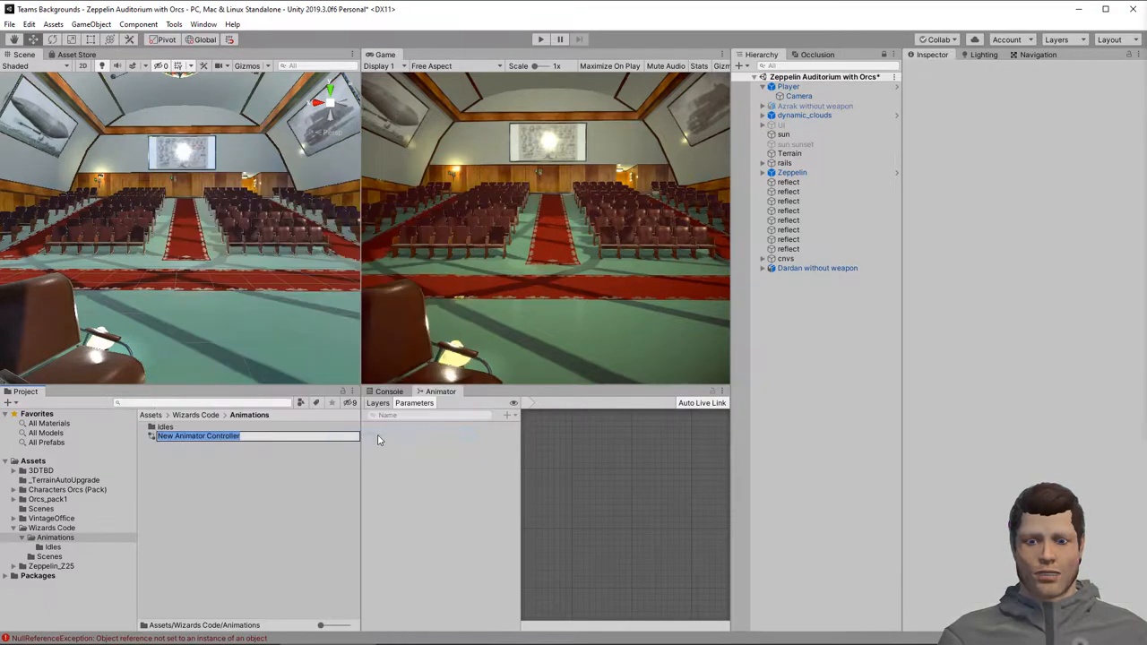
type("Sim")
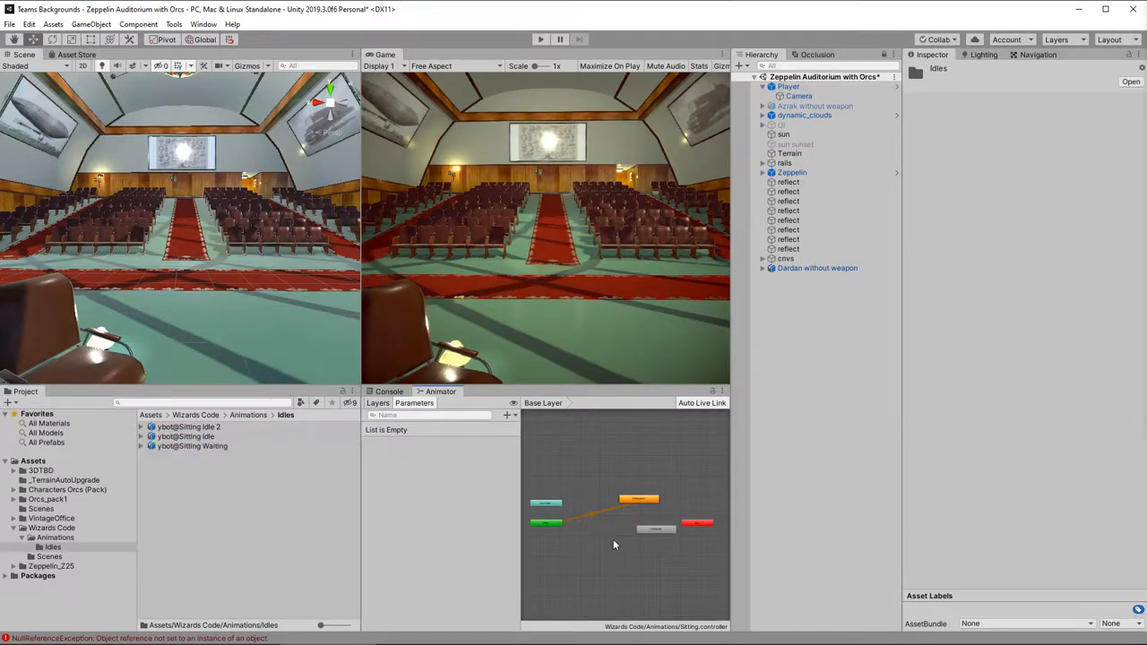
- Review the Sitting Idle states and their transitions, then select the weaponless Dardan orc
left_click(638, 498)
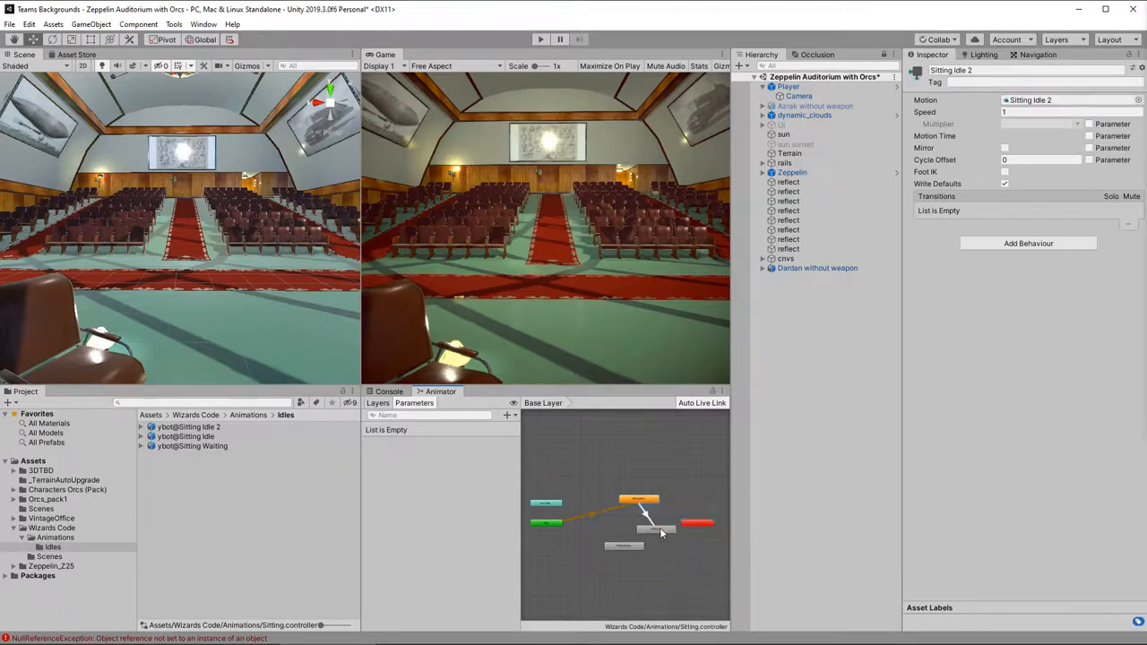
left_click(654, 529)
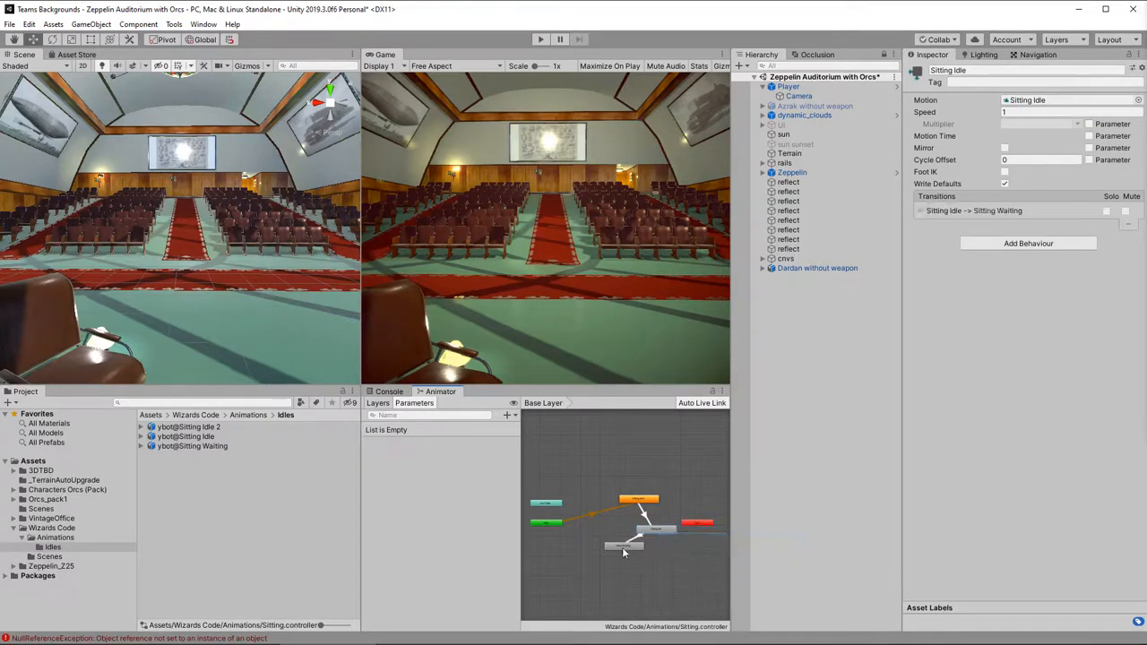
left_click(638, 498)
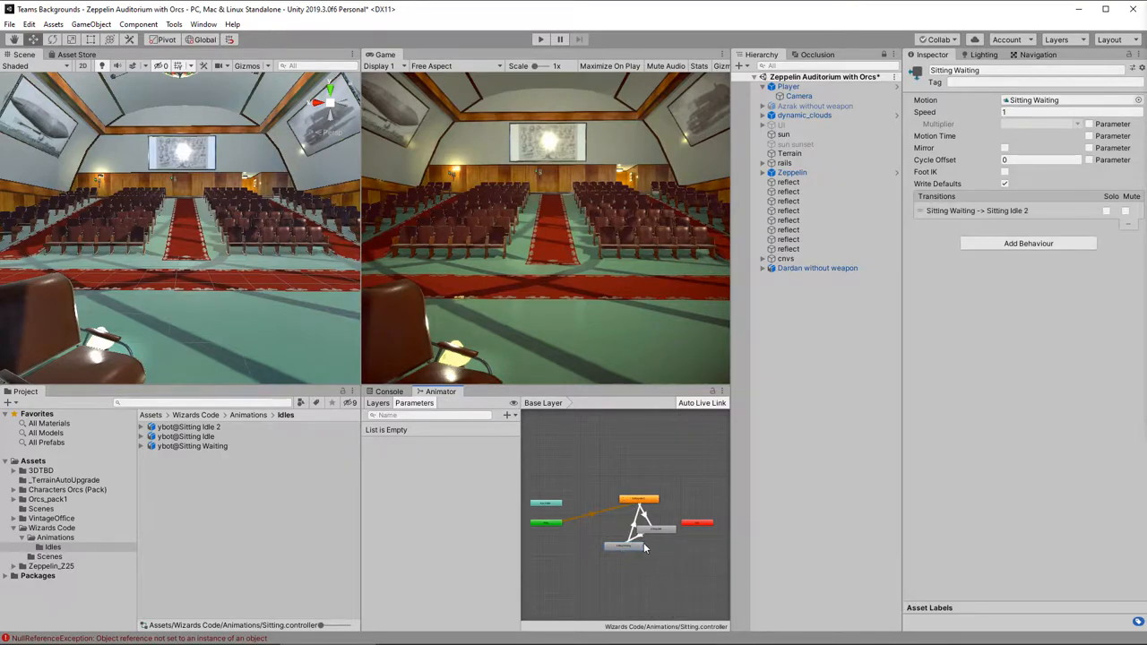
left_click(817, 269)
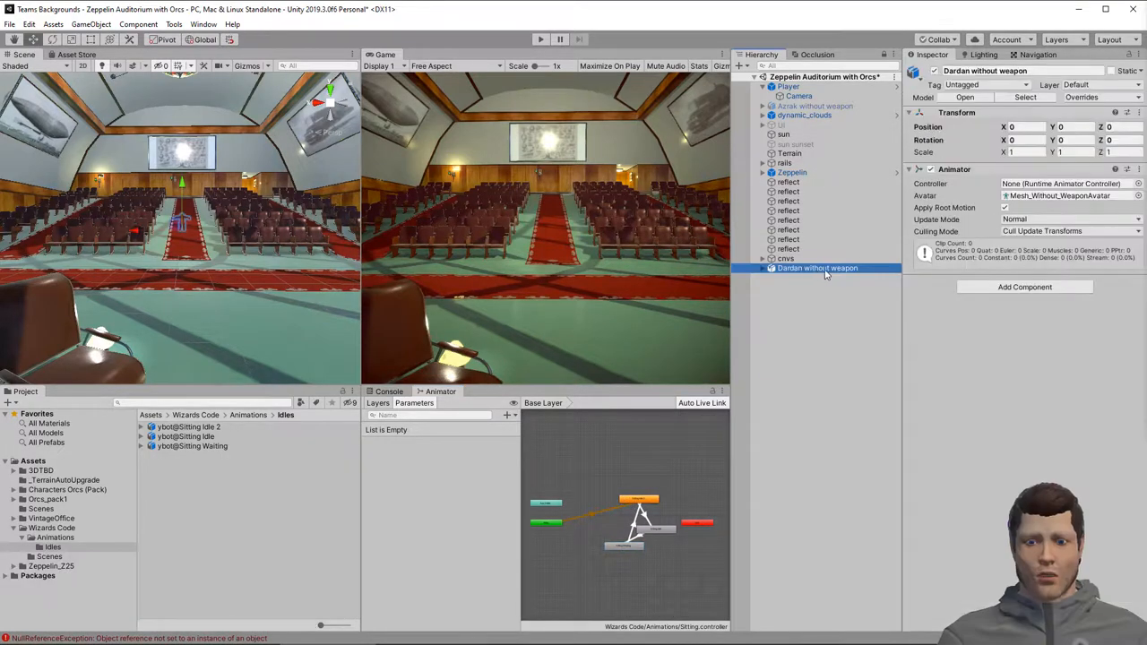
- Assign the Sitting controller to the weaponless Dardan orc's Animator
left_click(54, 537)
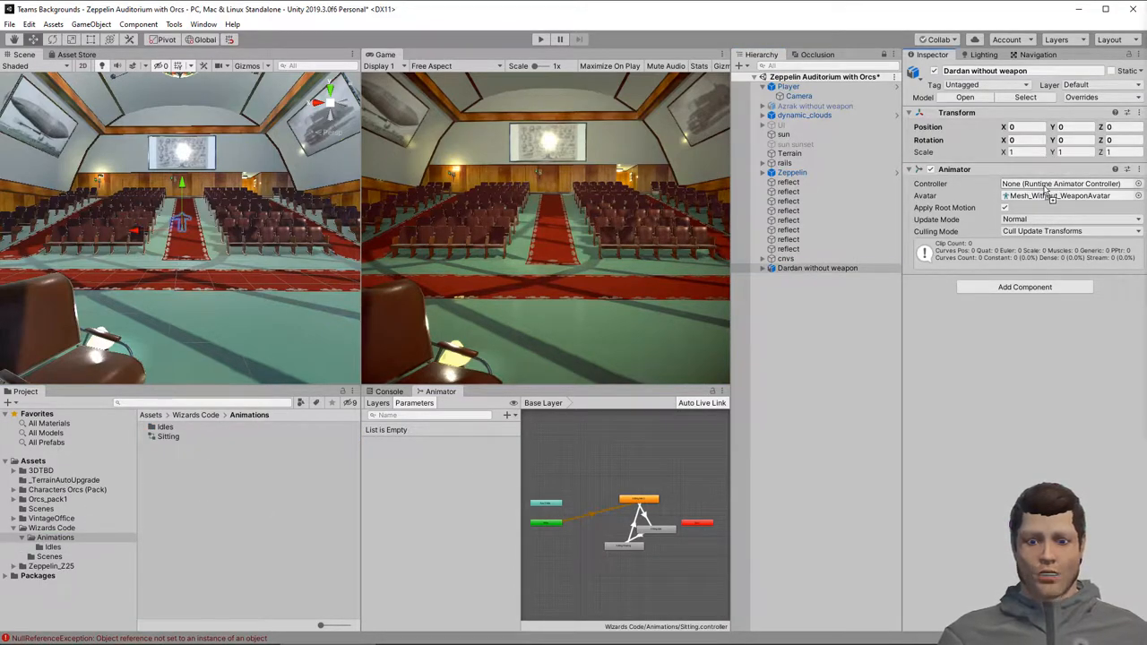
left_click(1066, 183)
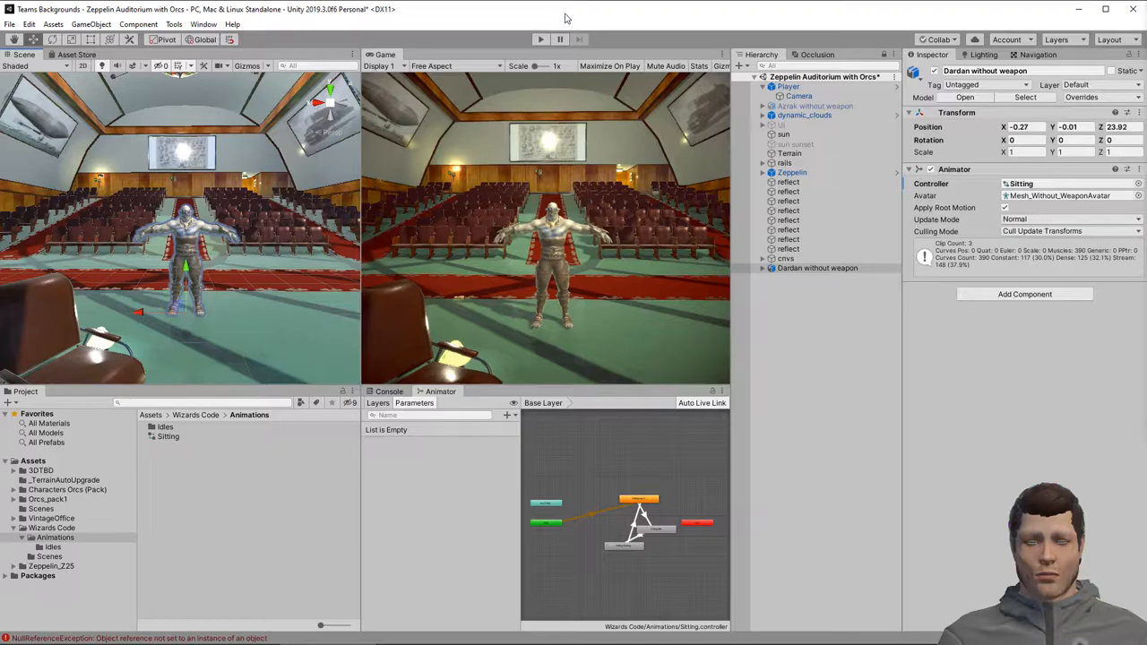
- Run the scene repeatedly while moving the orc onto an auditorium seat
left_click(541, 40)
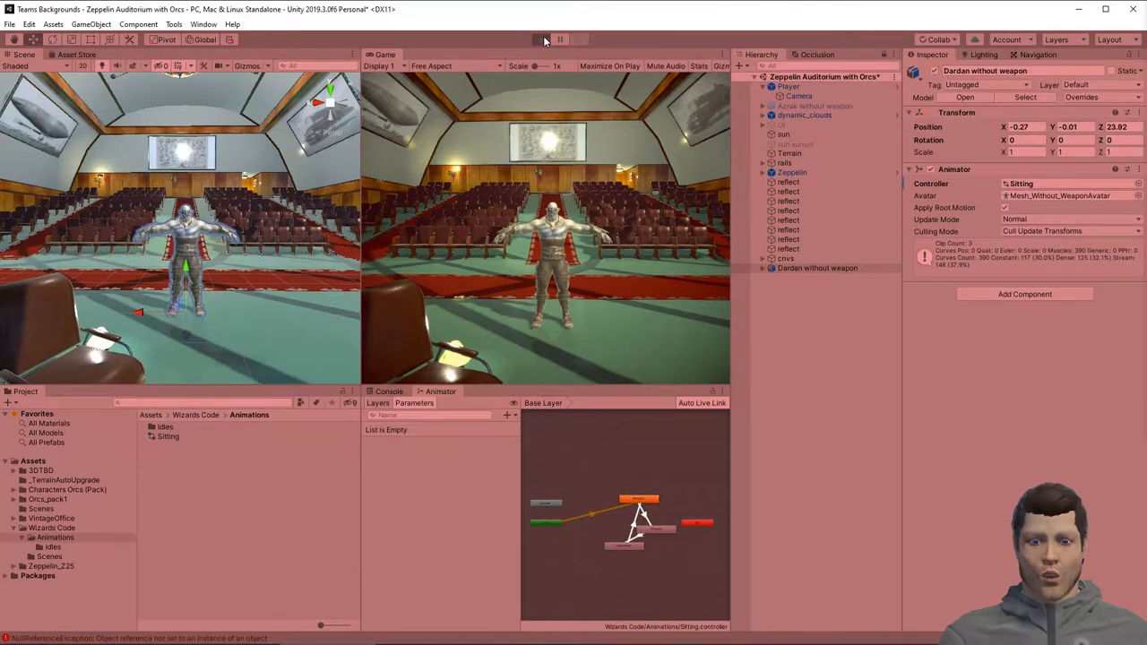
left_click(541, 39)
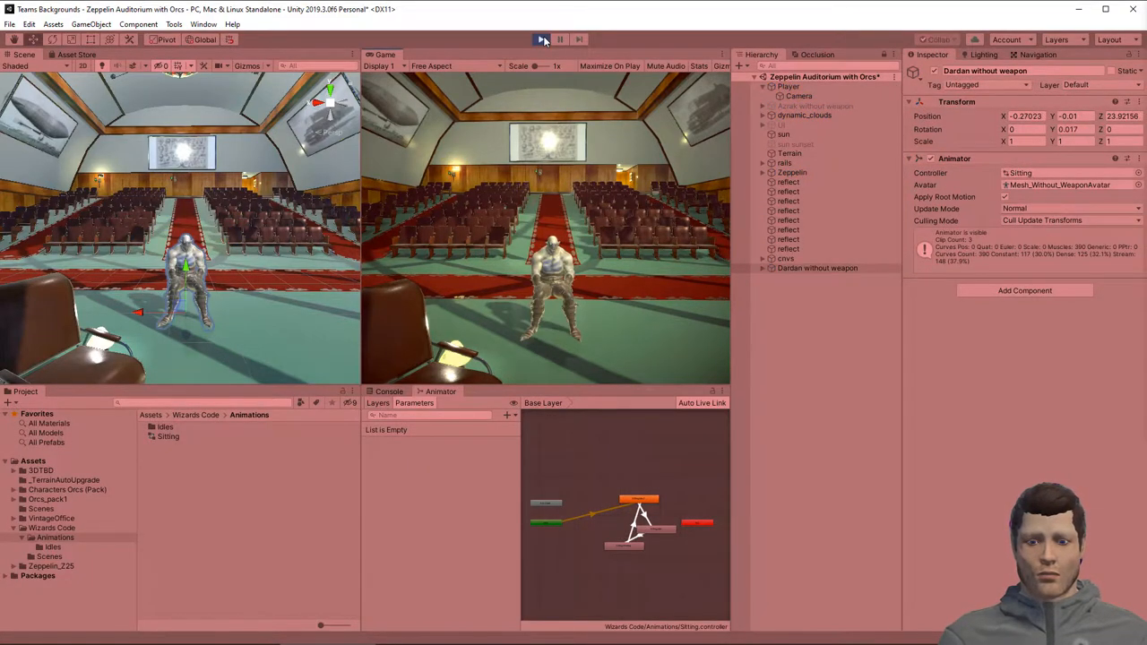
left_click(541, 40)
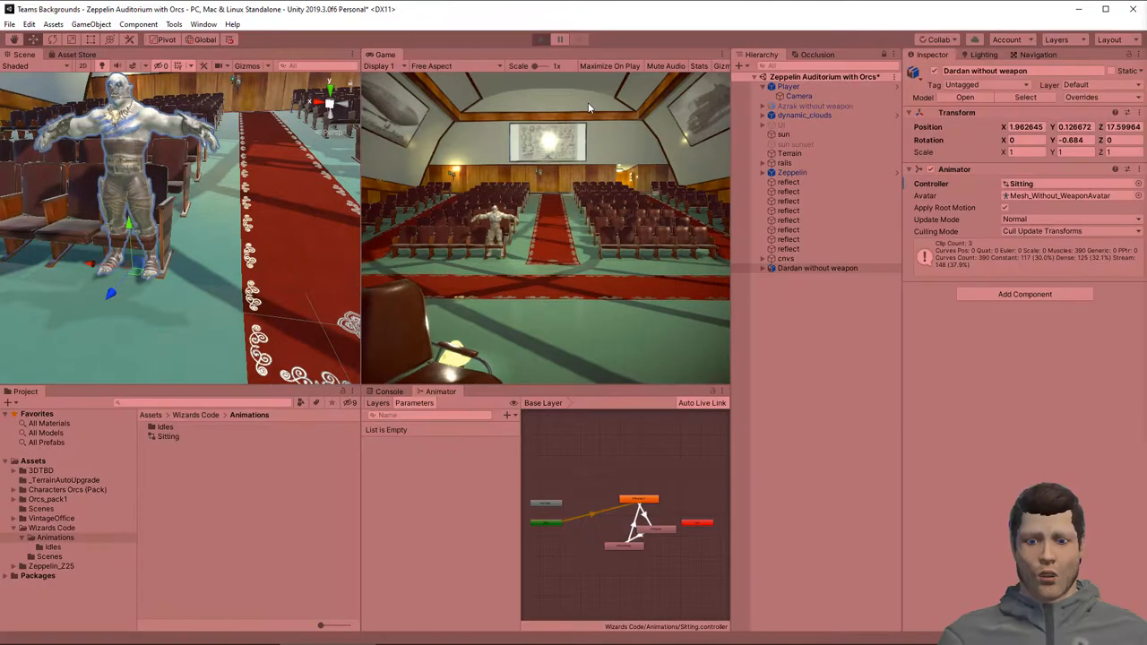
left_click(541, 40)
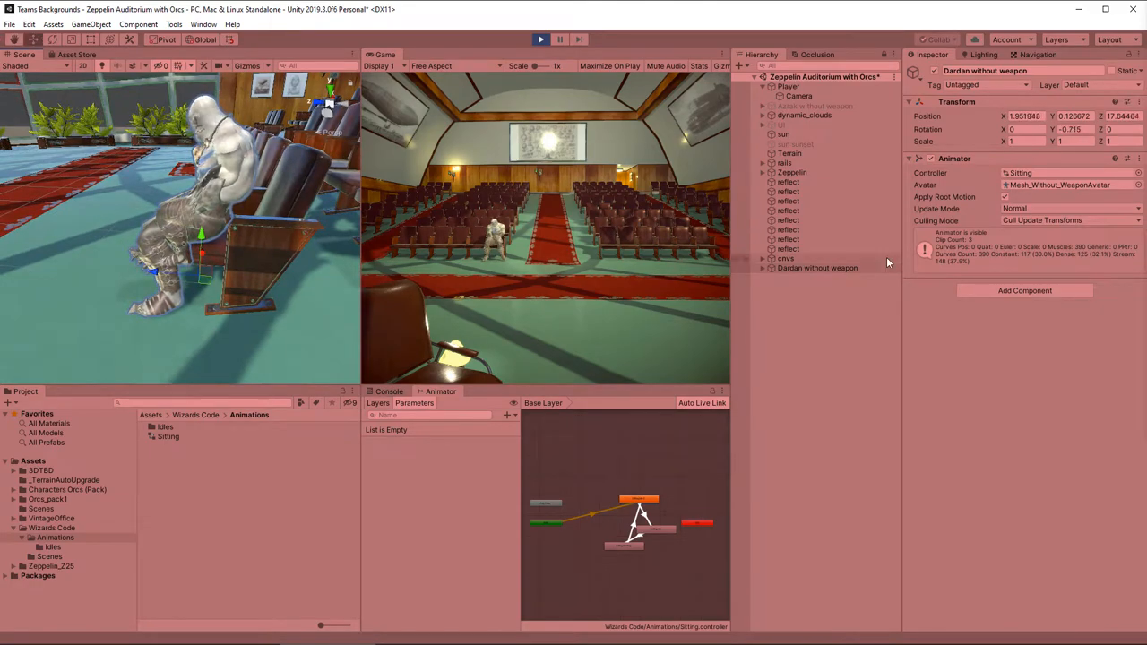
left_click(539, 39)
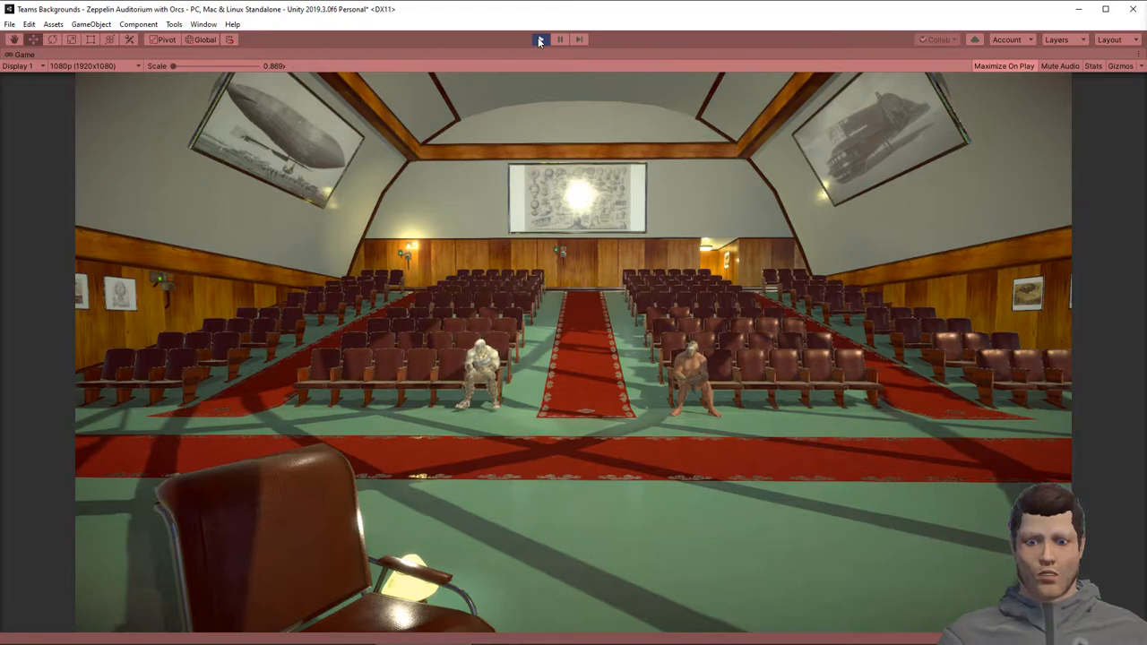
- Run the scene to view the two seated orcs, then stop Play mode
left_click(539, 40)
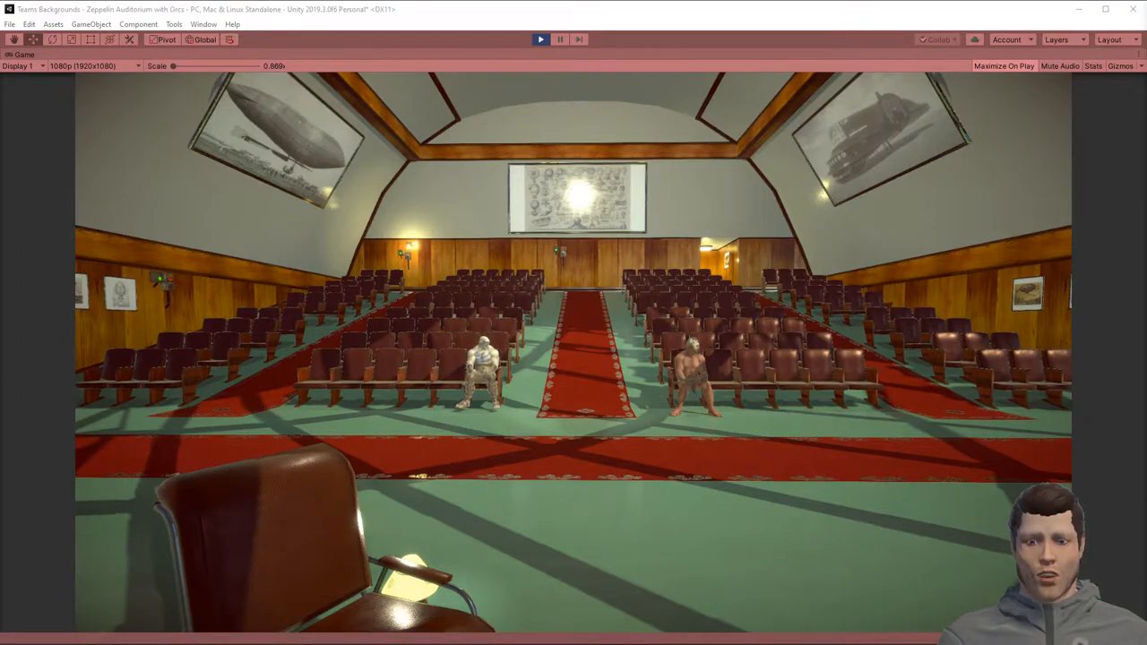
left_click(541, 39)
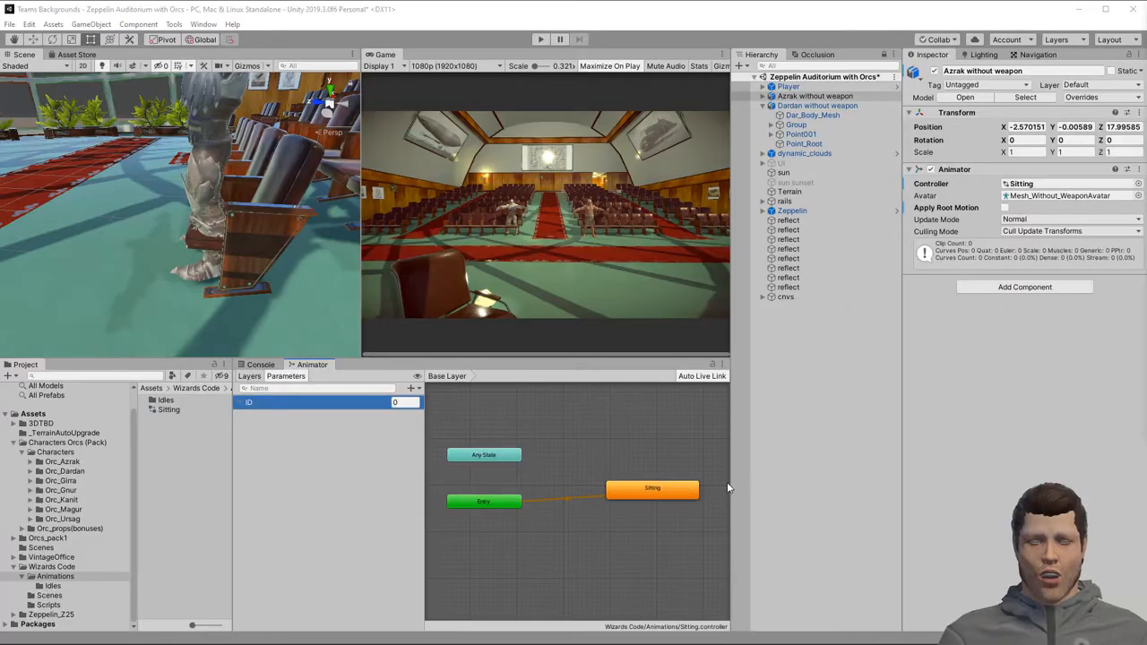
- Convert the Sitting state into a blend tree and rename it Sitting Idle
left_click(652, 488)
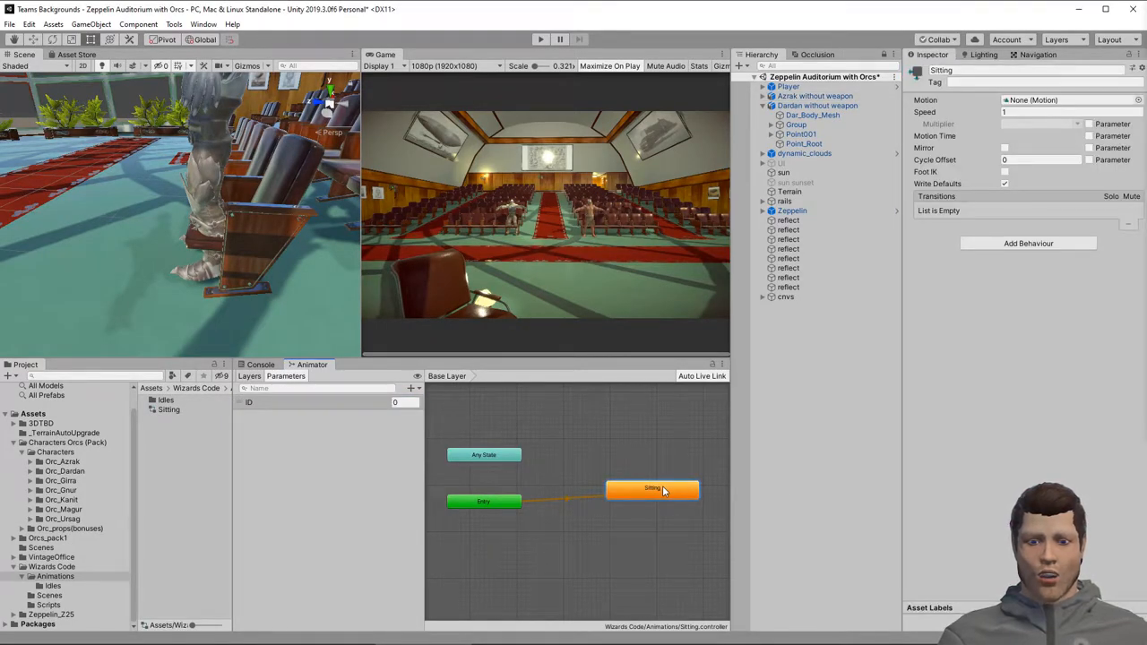
right_click(652, 487)
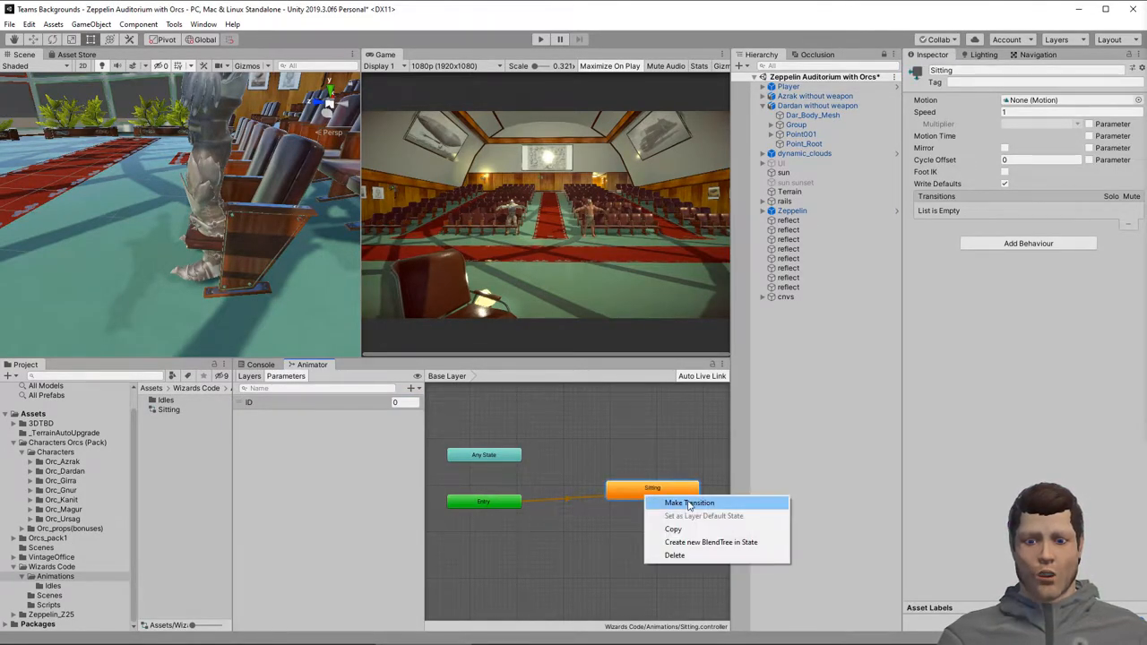
mouse_move(690, 533)
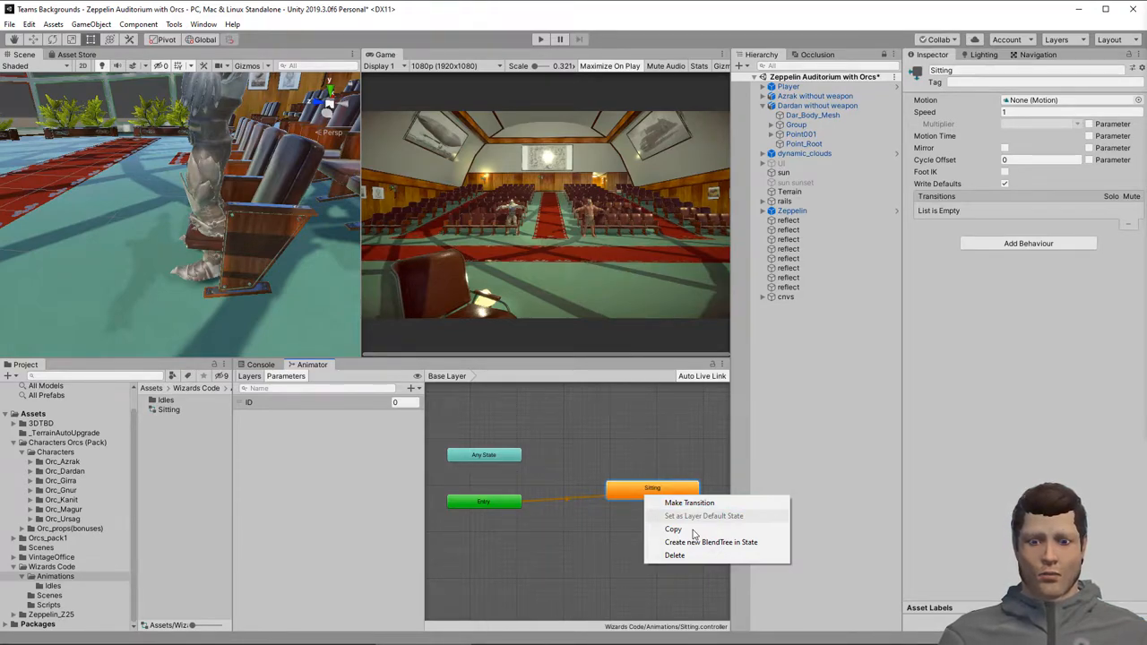
left_click(673, 556)
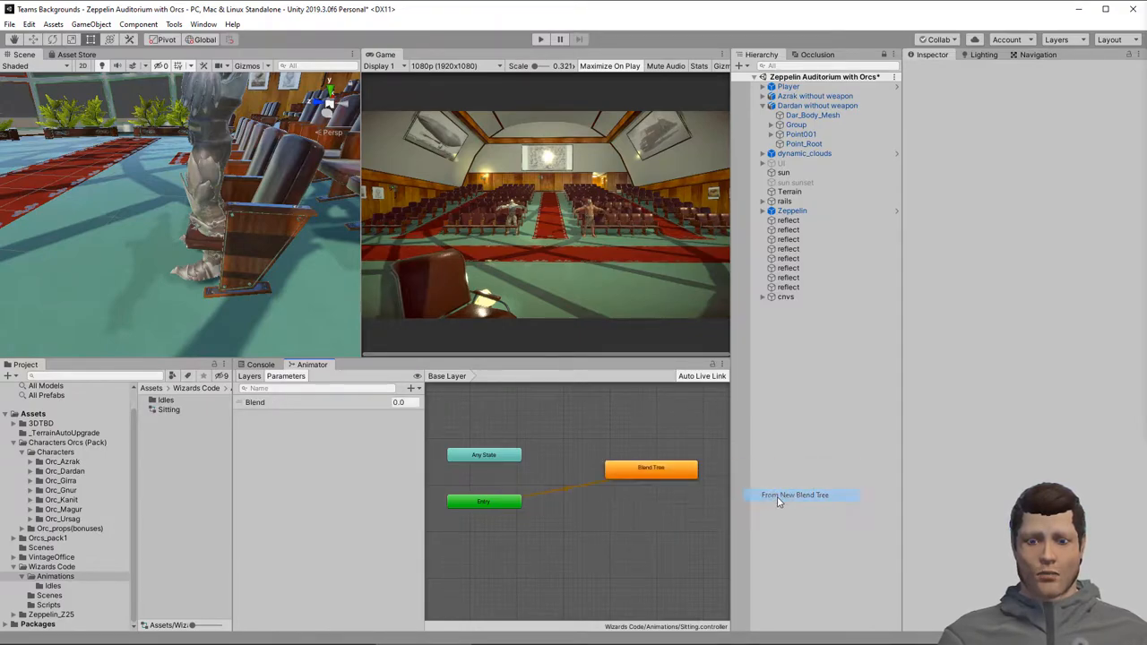
left_click(651, 465)
type("Sitting Idle")
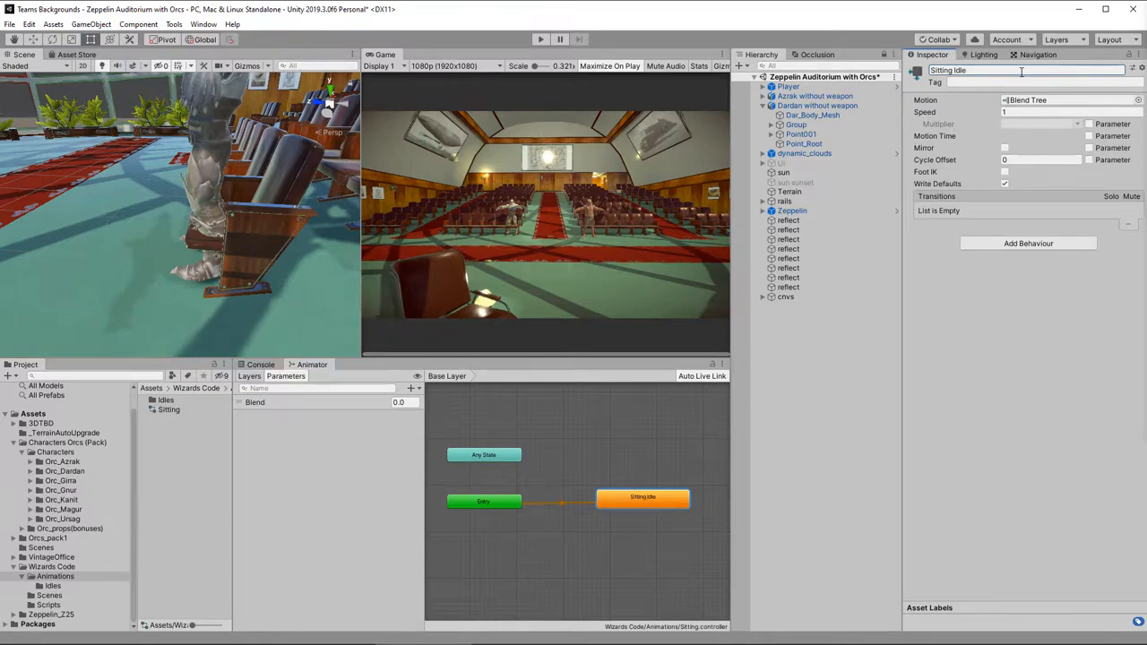
- Open the Sitting Idle blend tree and rename its Blend parameter to Pose
double_click(643, 496)
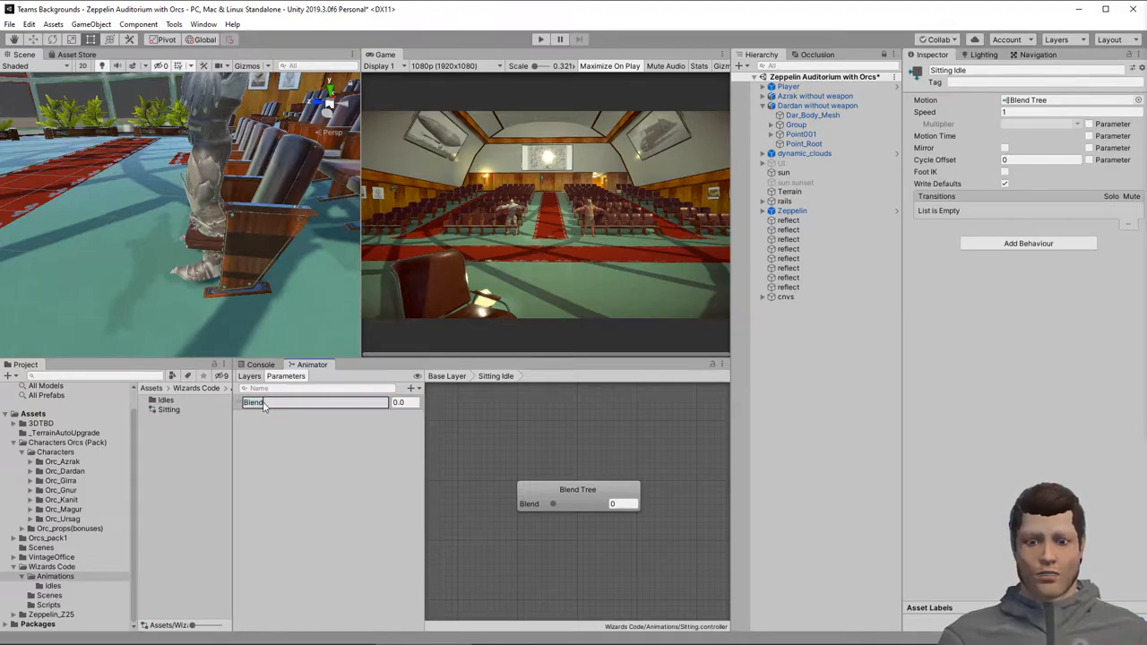
type("Pose")
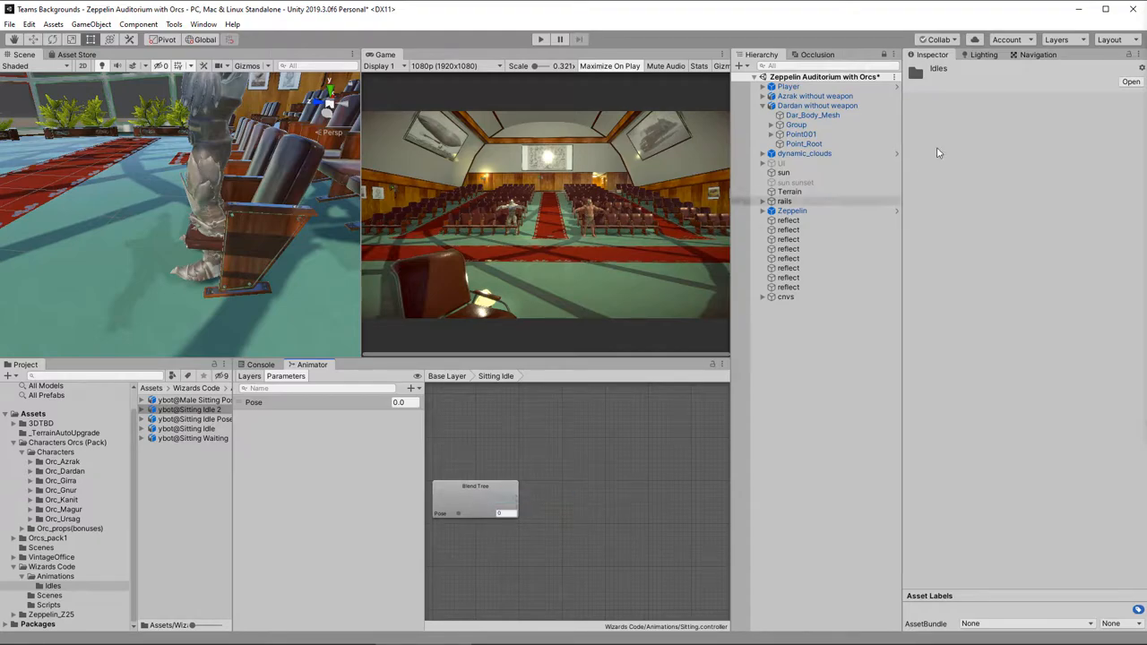
- Add the three sitting clips as blend tree motions, then create and open the IdleStateBehaviour C# script
left_click(474, 498)
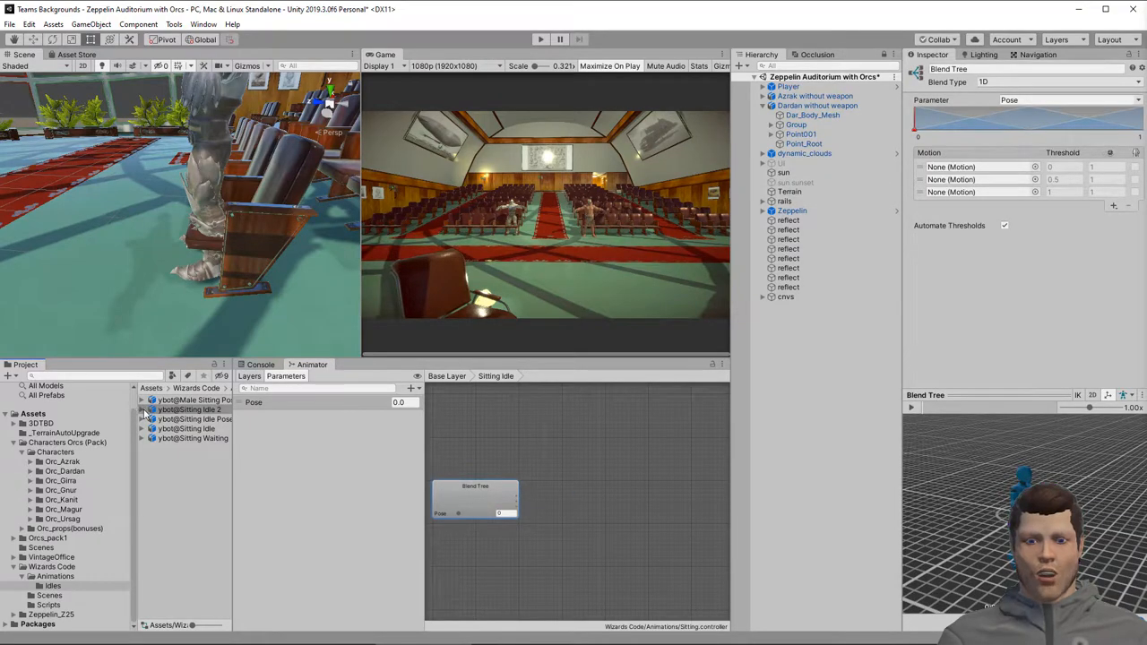
left_click(142, 409)
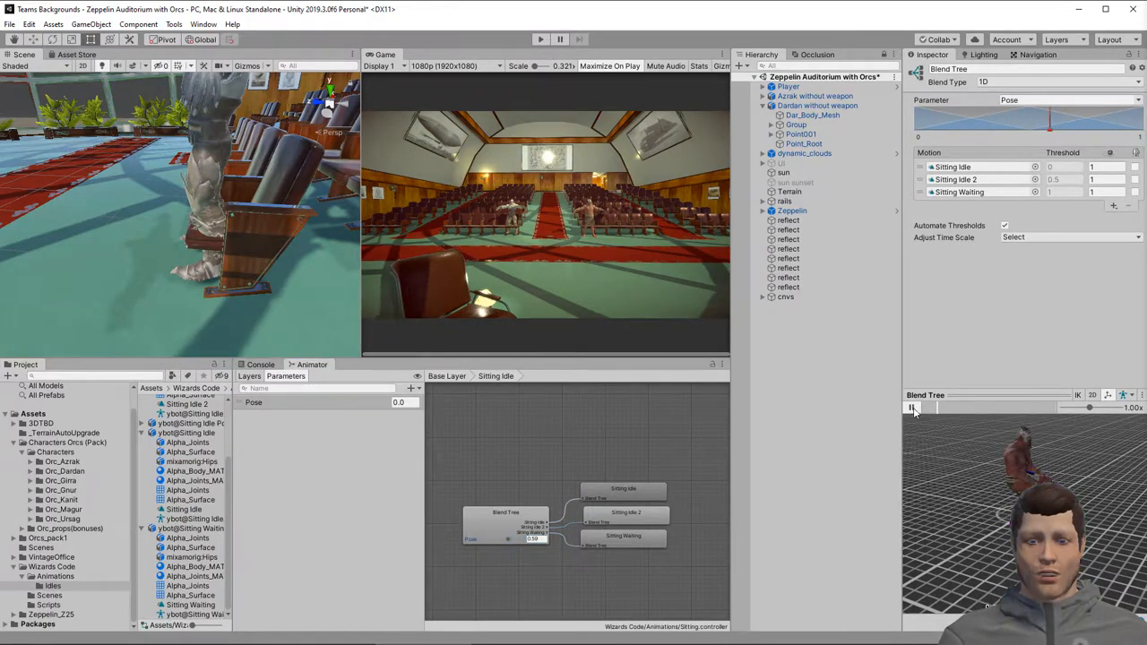
left_click(912, 409)
type("IdleStateBehaviour")
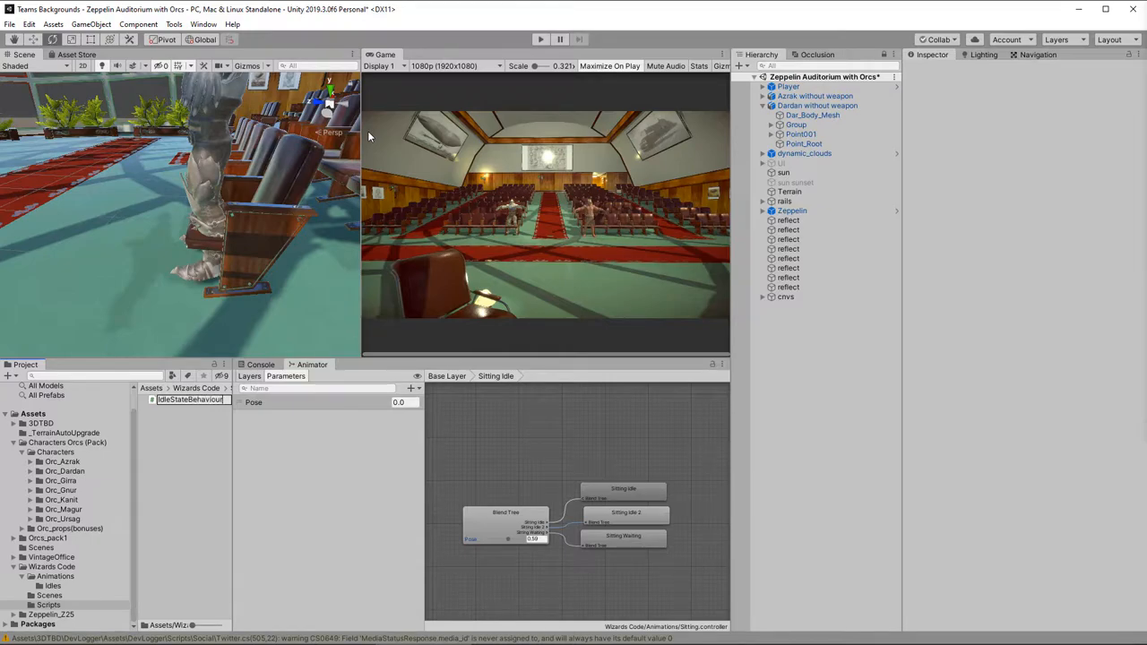
left_click(188, 400)
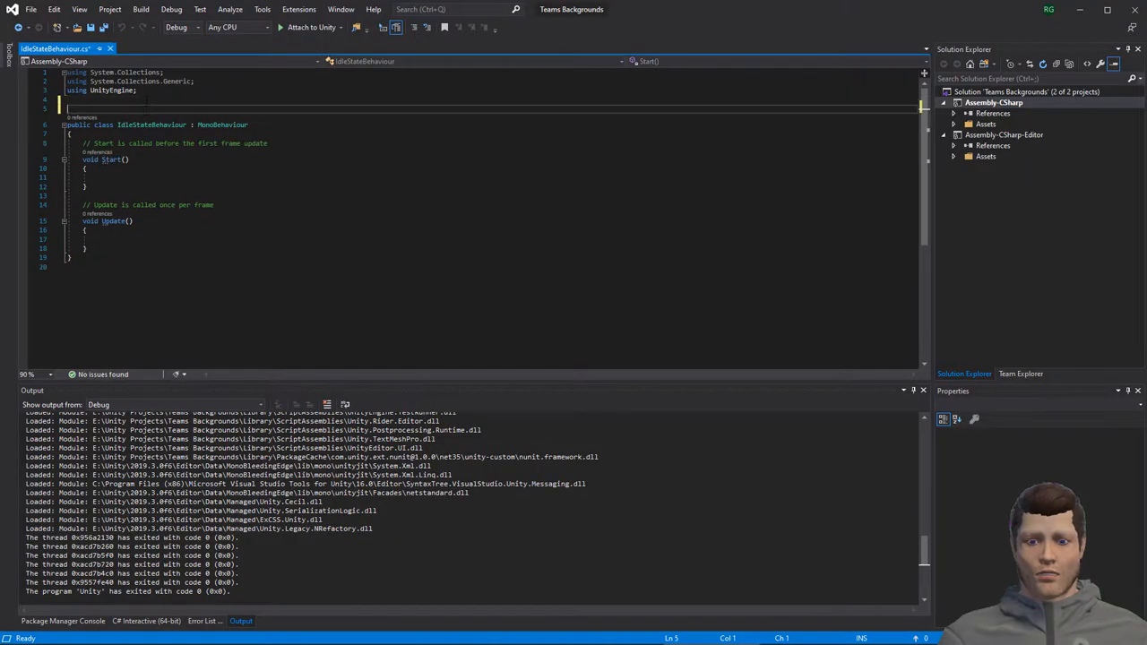
- Wrap the class in namespace WizardsCode.Animation, inherit StateMachineBehaviour, and delete Start/Update
type("namespace W")
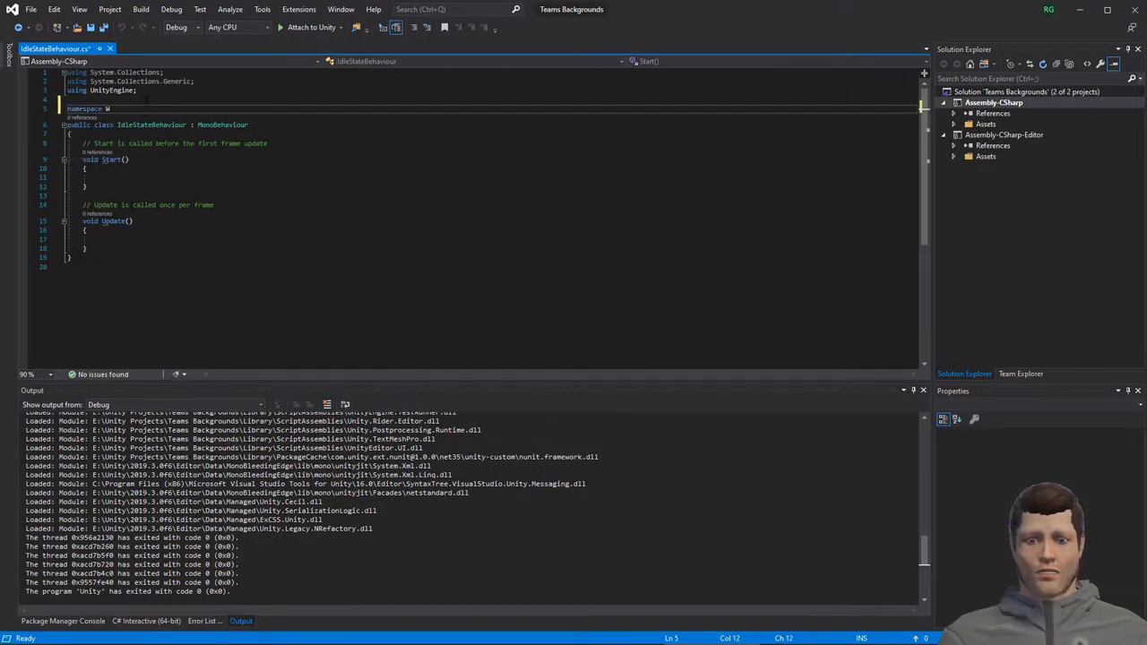
type("izardsCode.Animation")
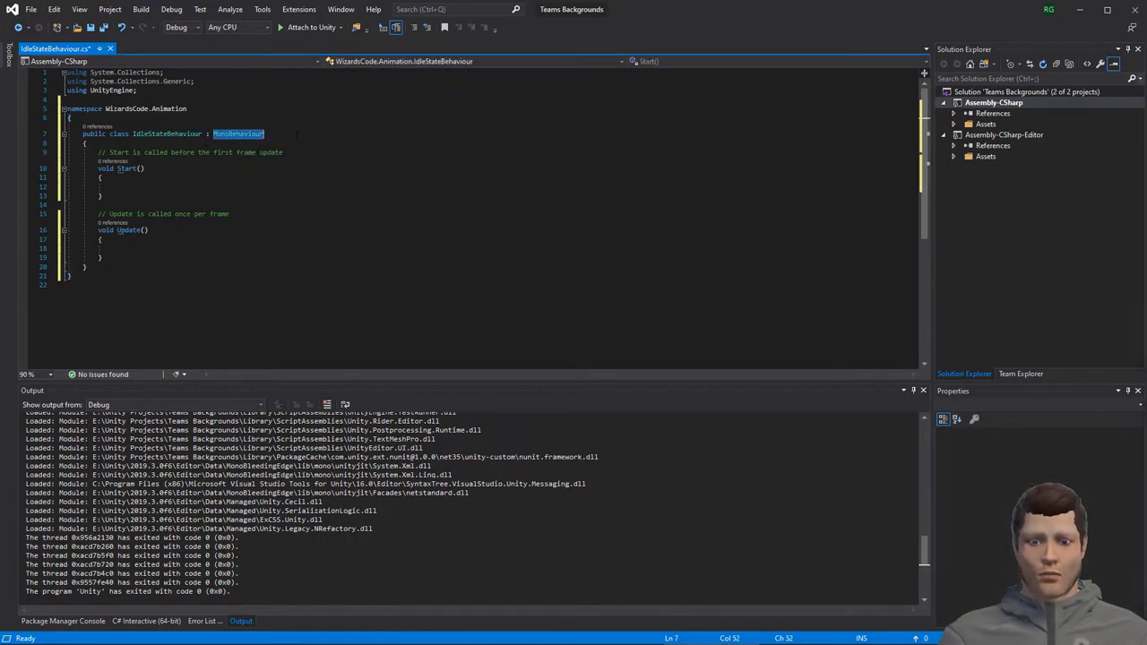
type("StateMachine")
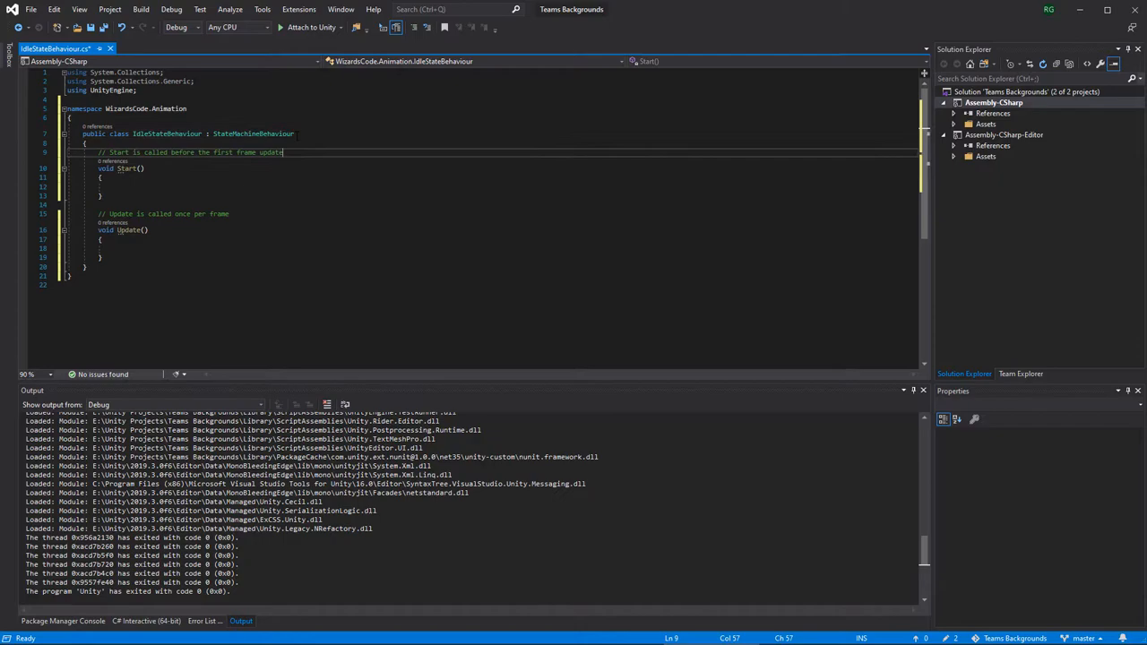
left_click_drag(285, 152, 82, 214)
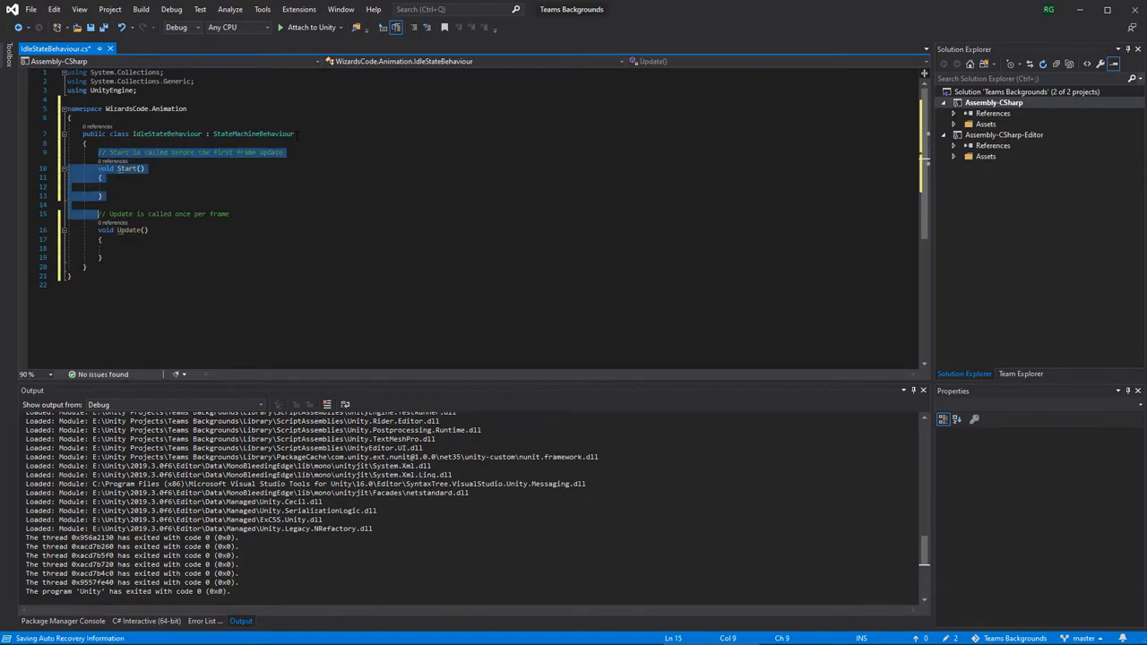
key("Delete")
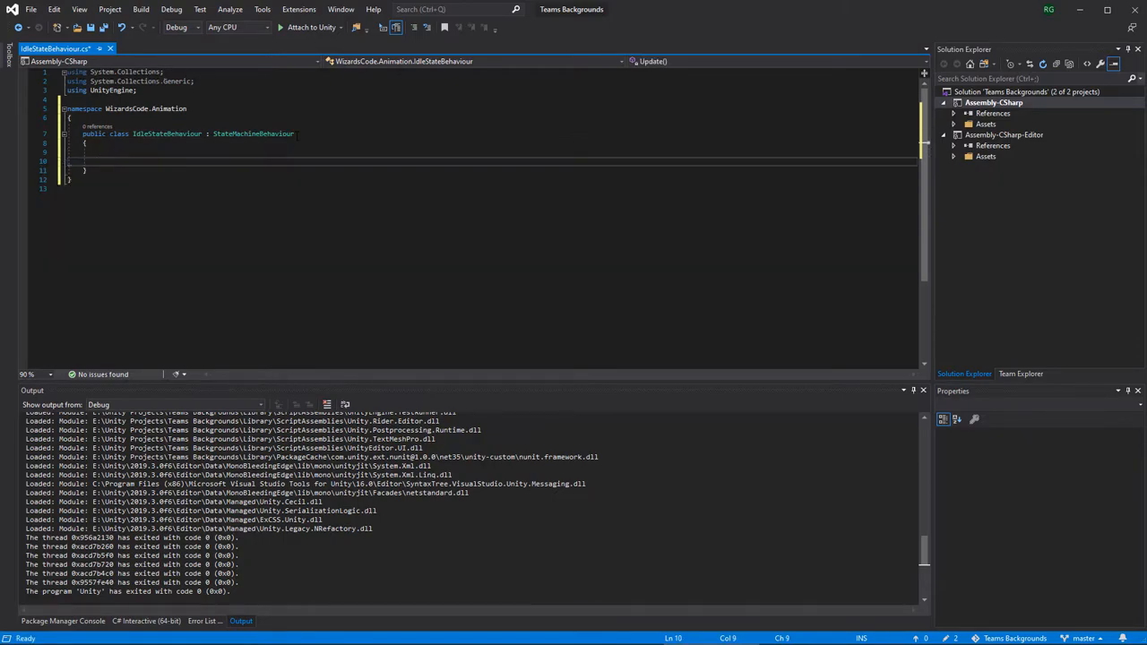
- Override OnStateUpdate and begin accumulating Time.deltaTime into lastPoseChangeDuration
type("public")
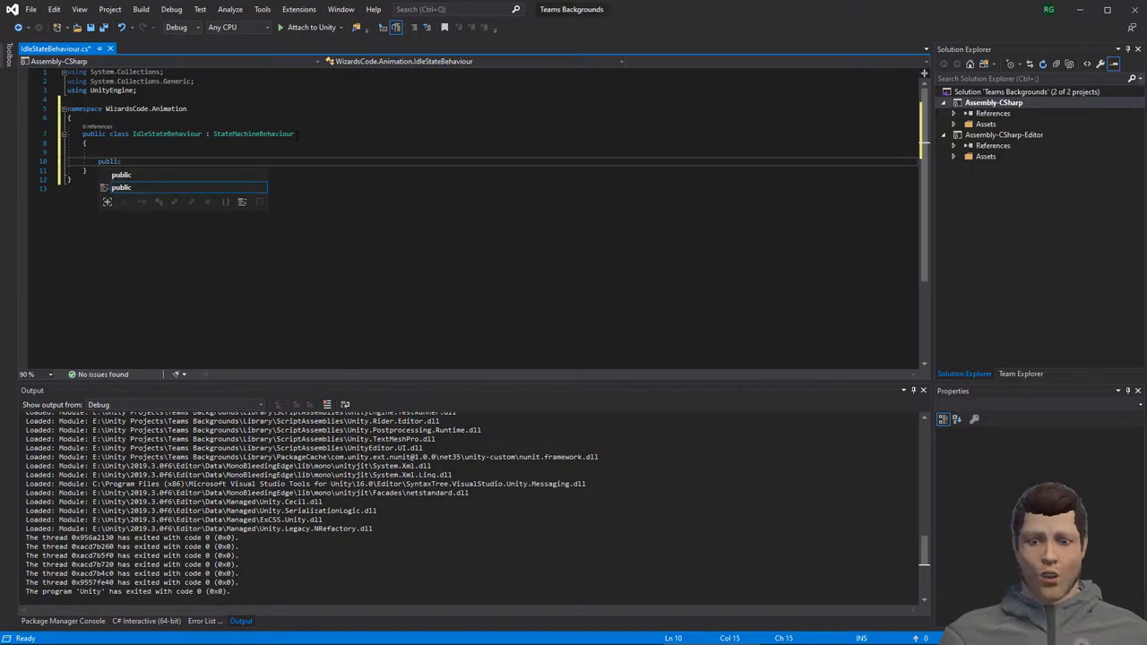
type("override")
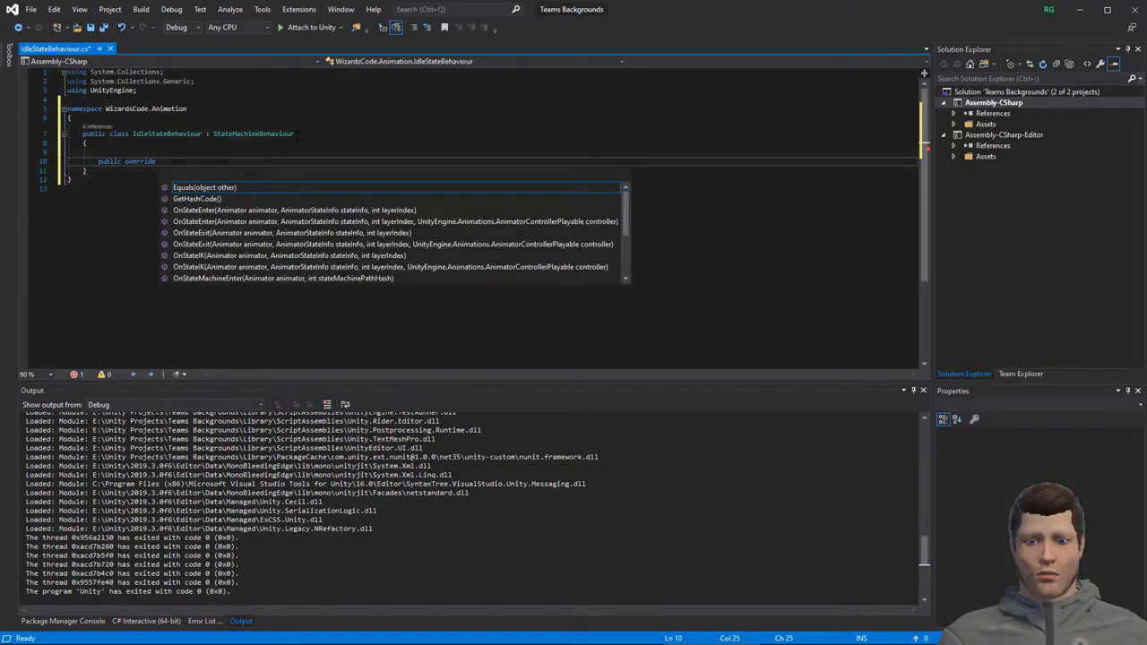
type("onS")
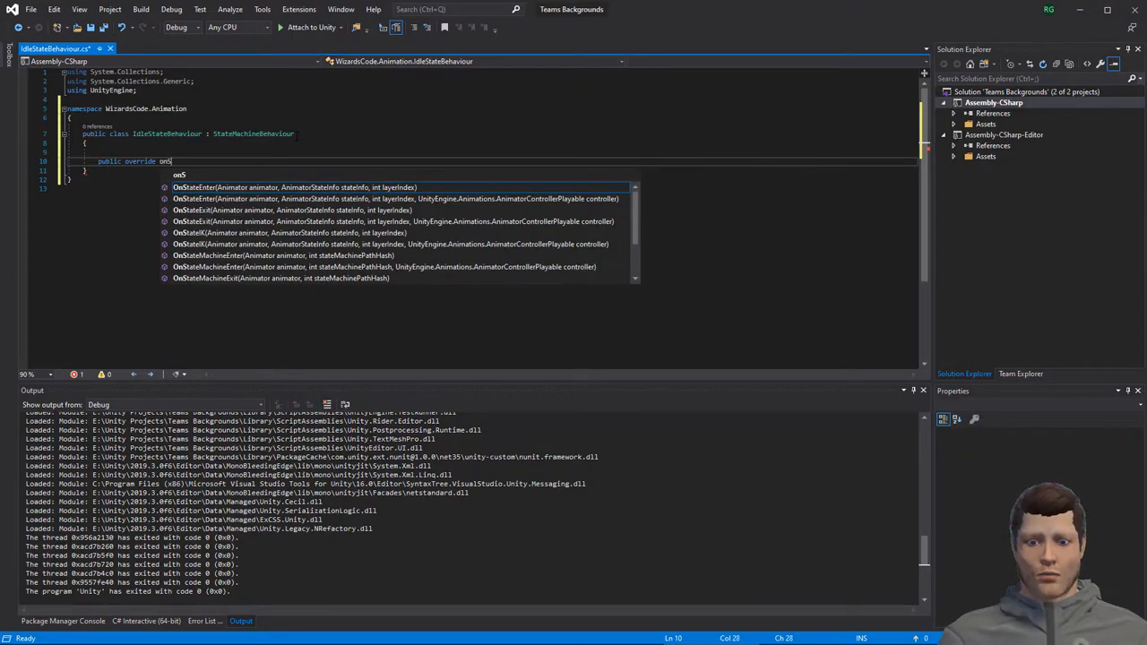
type("tate")
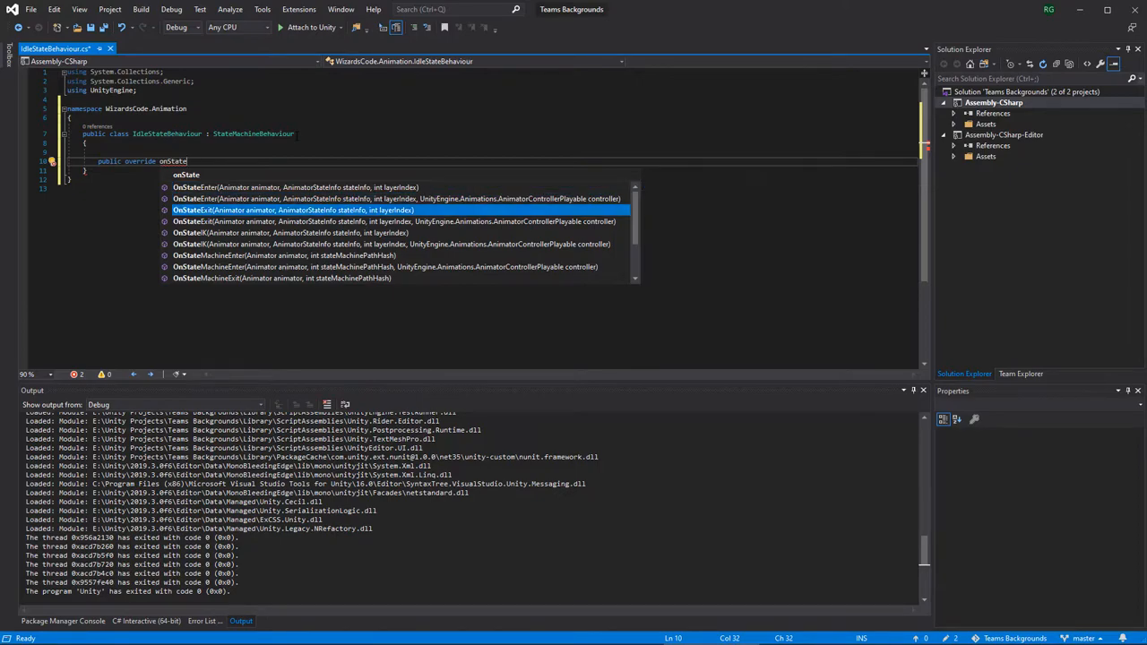
type("u")
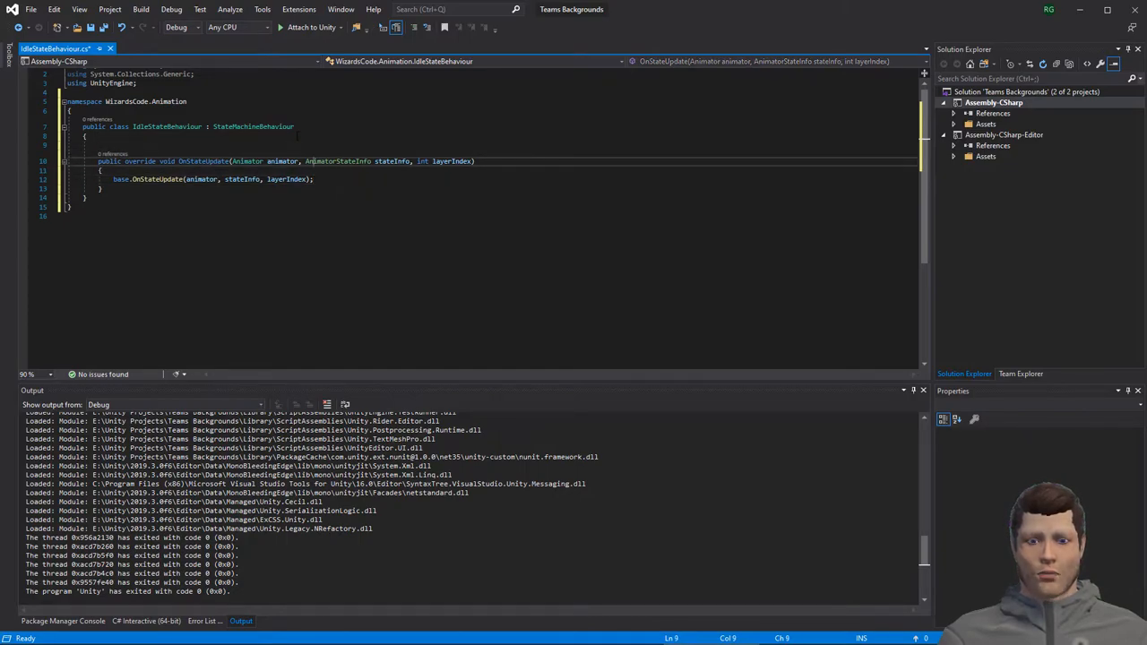
type("lastPoseChangeDuration += Time.deltaTime;")
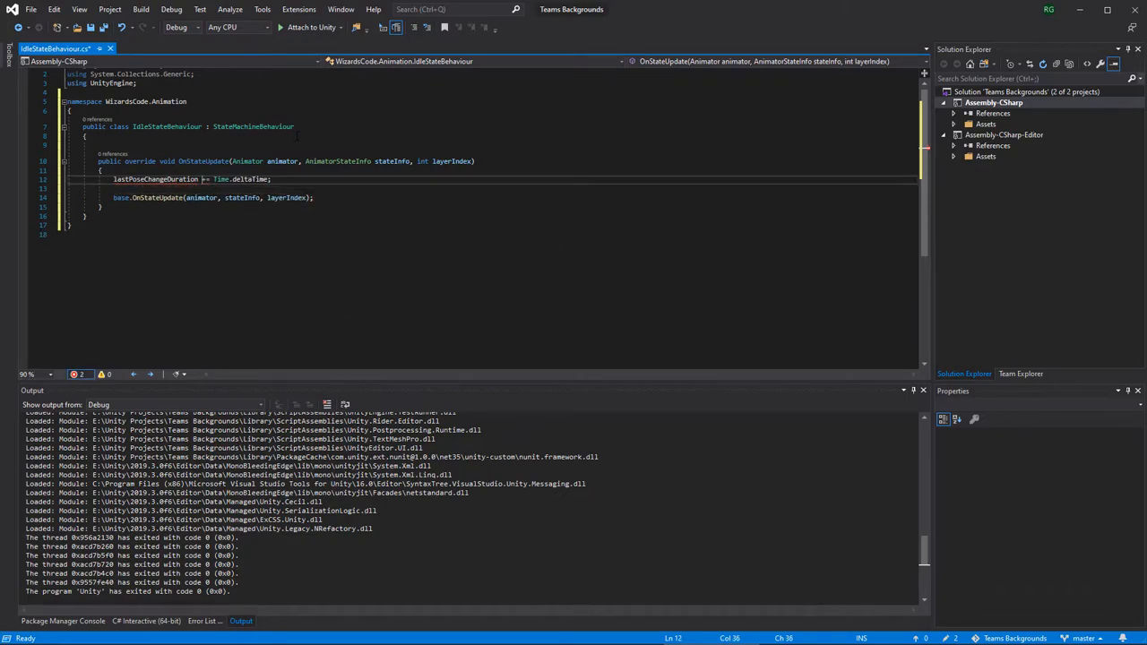
- Generate the lastPoseChangeDuration float field and compare elapsed time against poseChangeFrequency = 3f
right_click(158, 179)
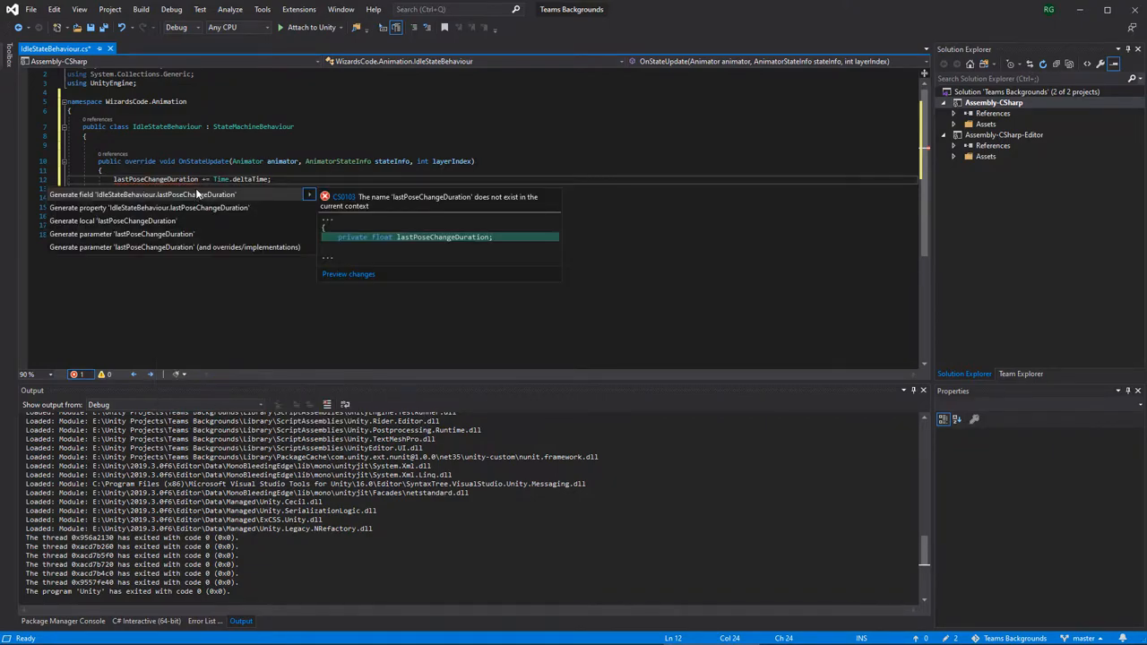
left_click(140, 193)
type("if")
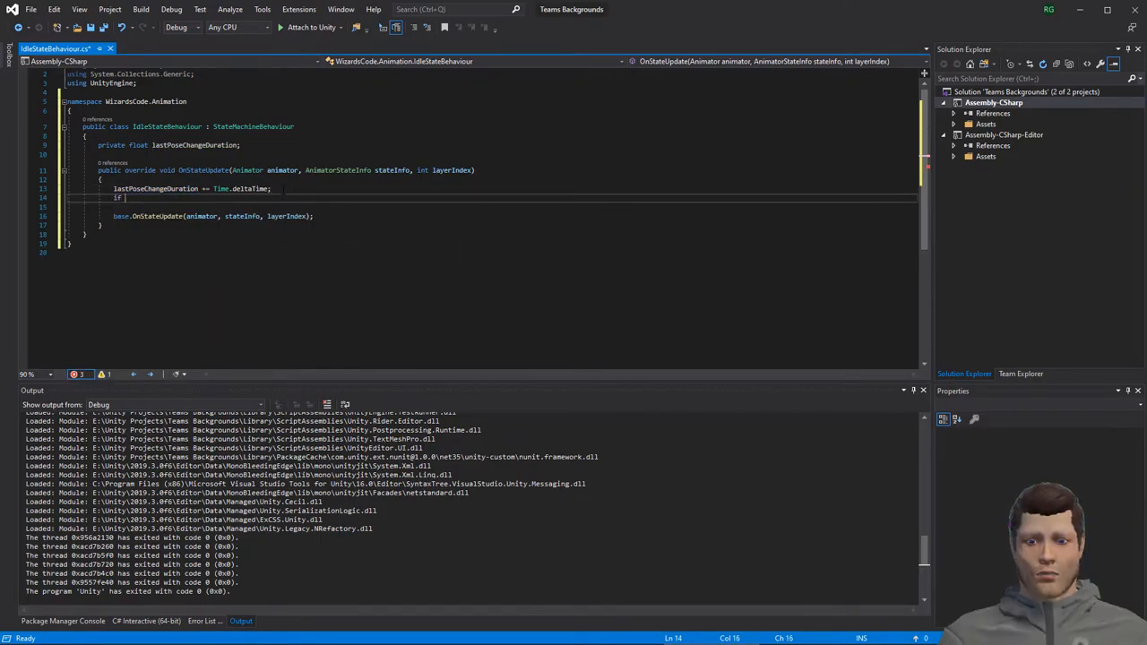
type("(lastPoseChangeDuration")
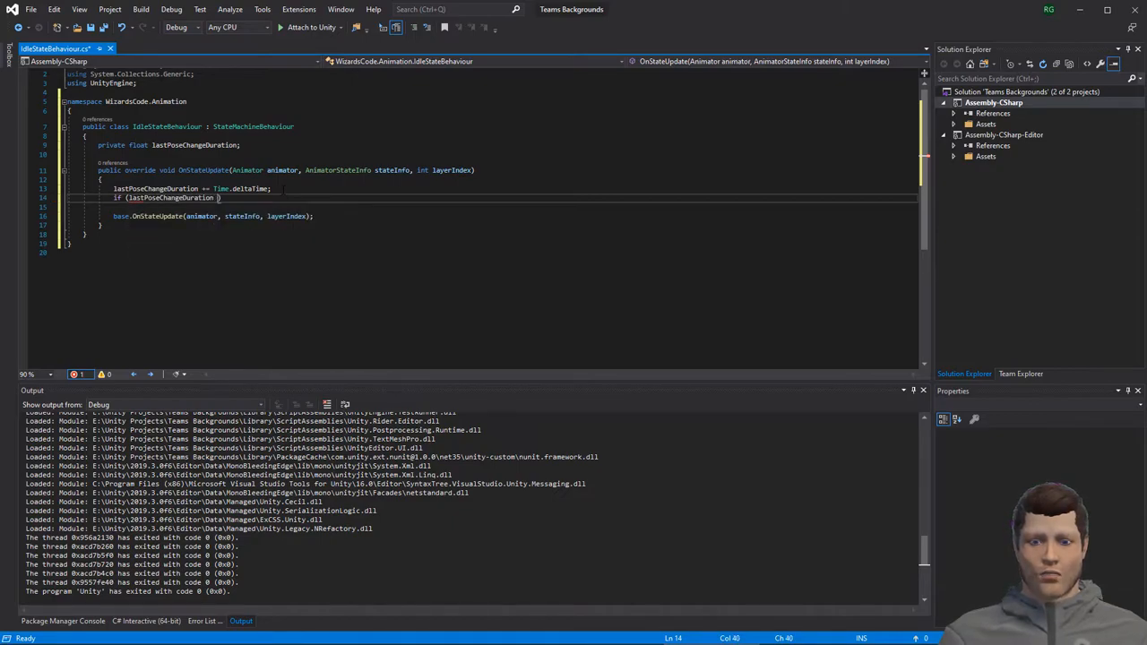
type("Time")
type(">= poseChangeFrequency")
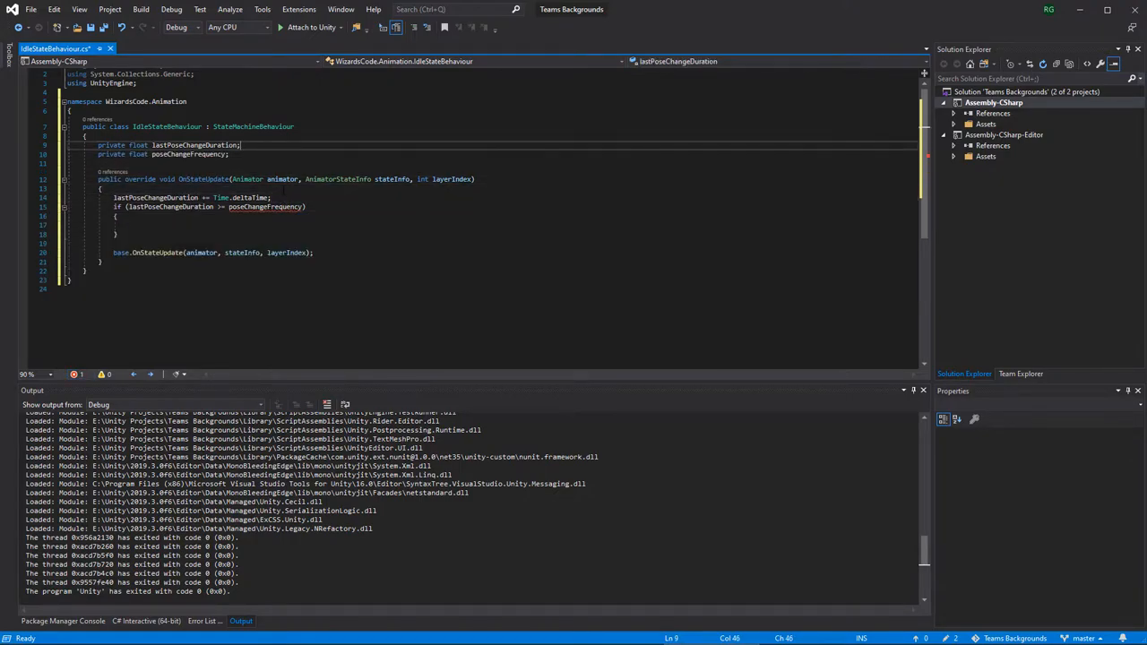
type("= float")
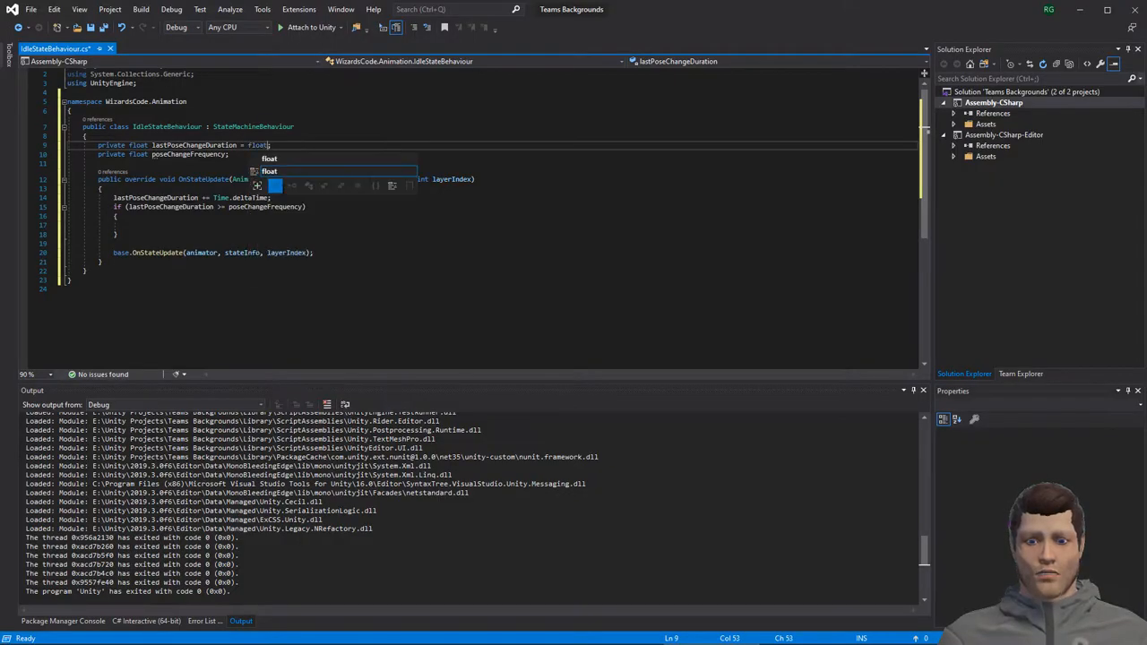
type("positiveInfinity")
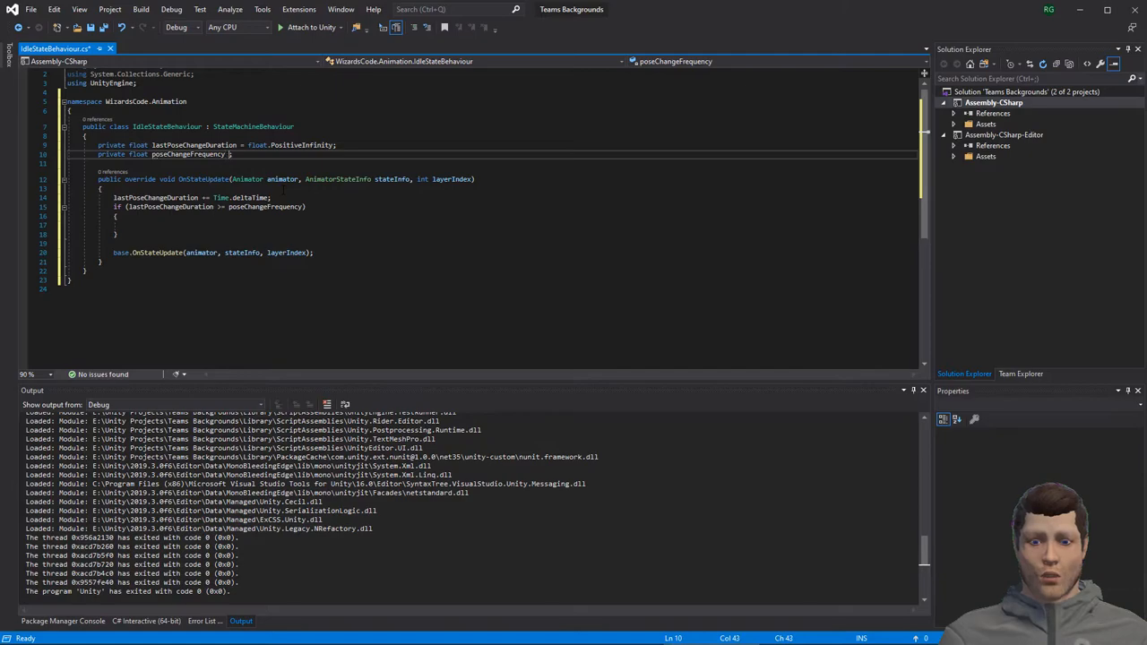
type("=")
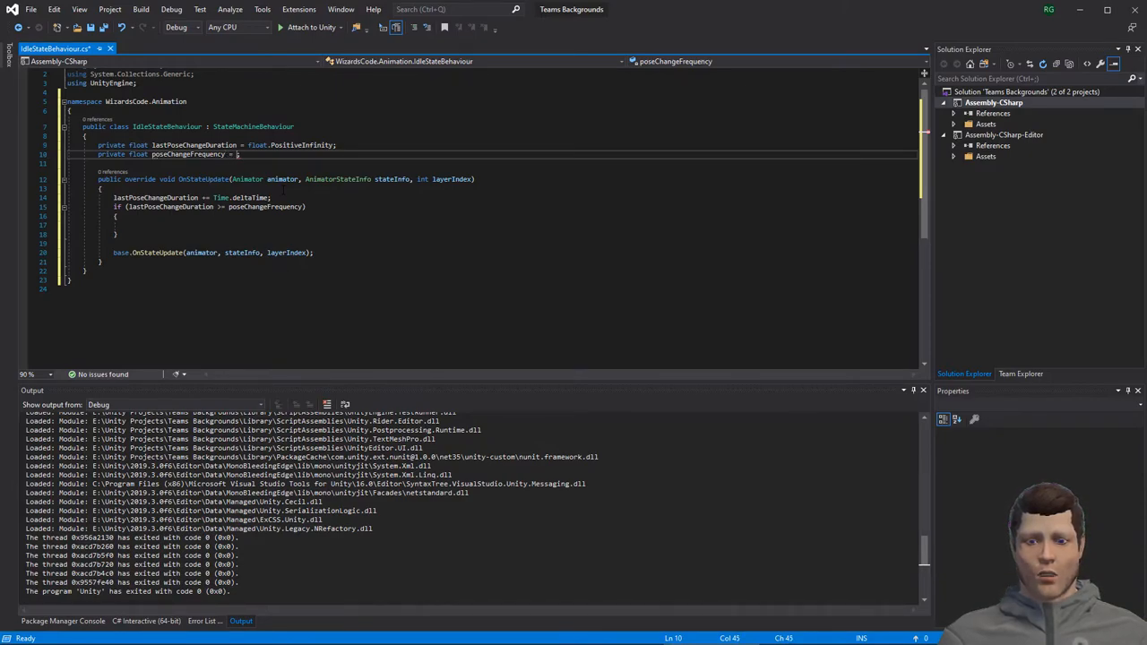
type("1")
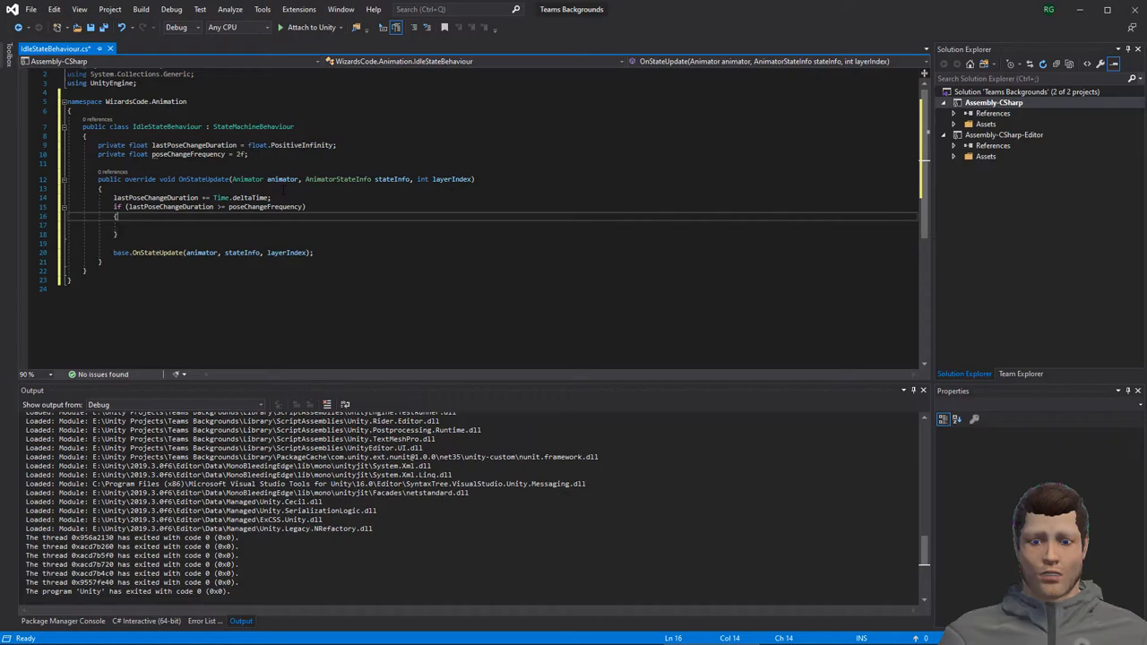
- Inside the if block, store animator.GetFloat("Pose") in startPose and set endPose = Random.Range(0f, 1f)
type("startPose = animator.GetFloat(\"Pose\");")
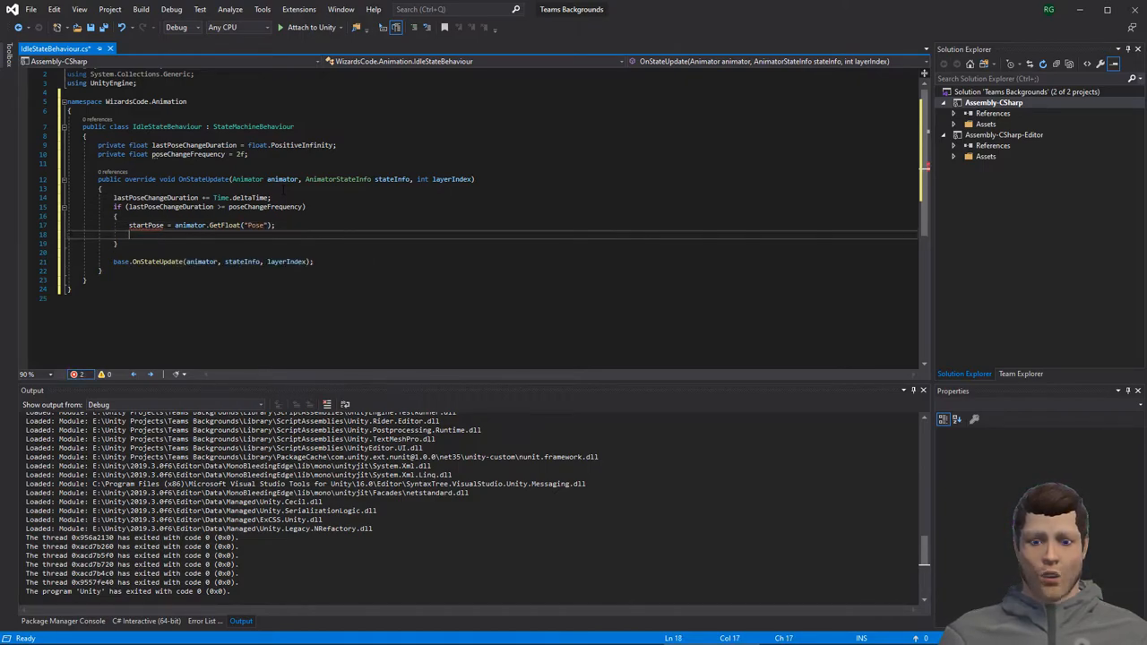
type("endPose = Random.range(0f, 1f);")
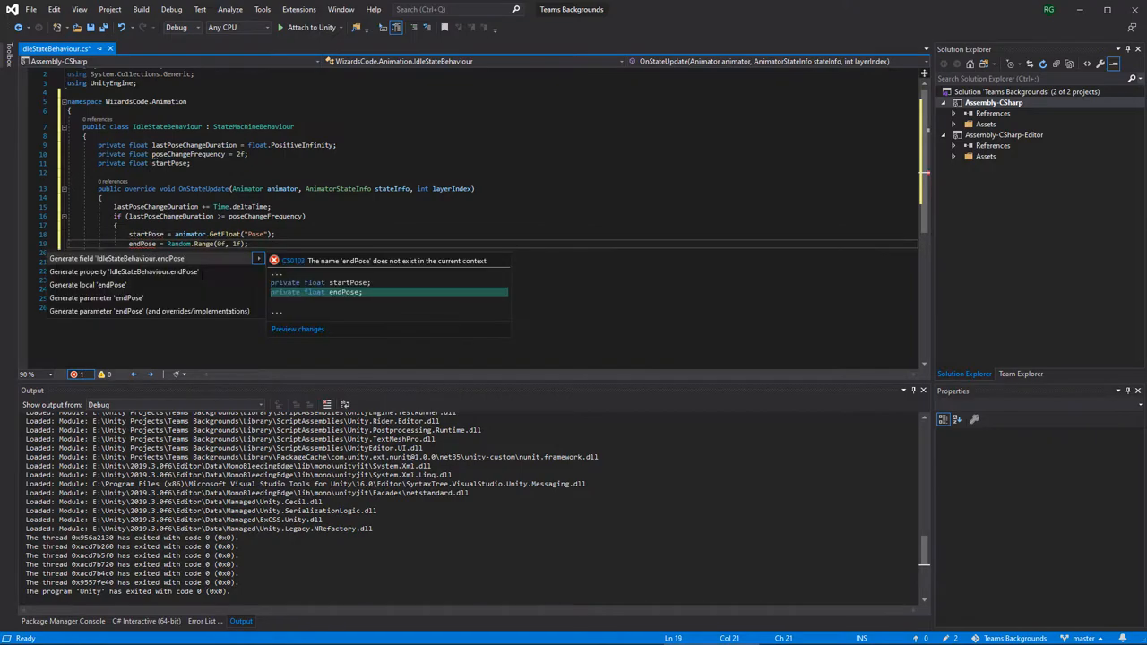
- Generate the endPose field, reset lastPoseChangeDuration to 0, lerp Pose between startPose and endPose, and add a FIXME about string matching
left_click(117, 258)
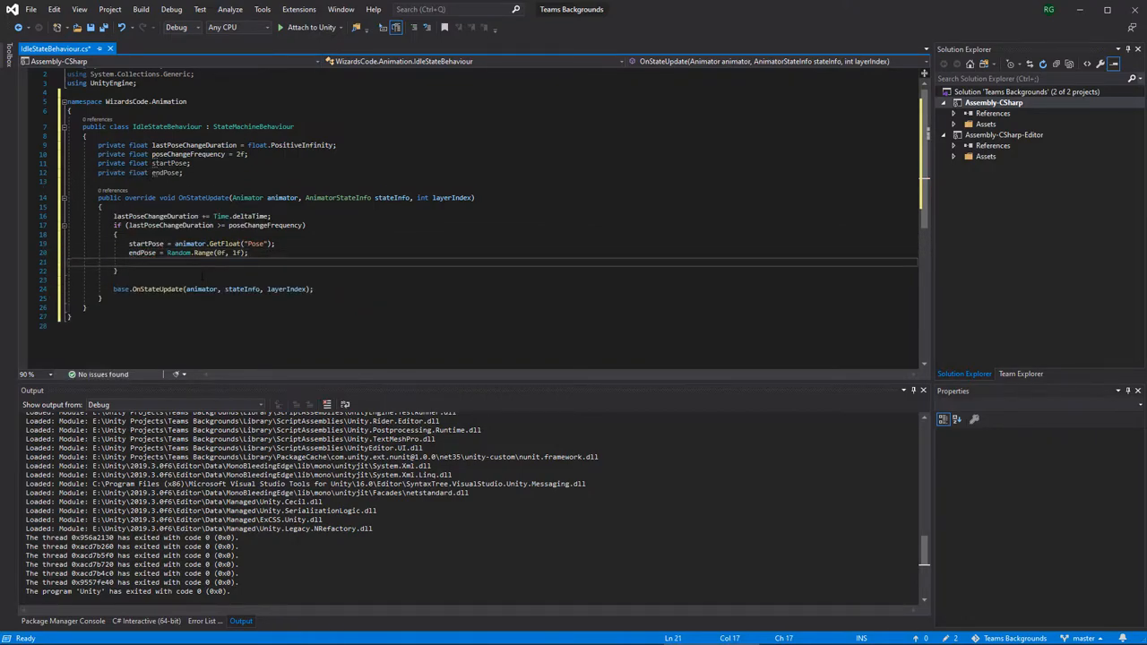
type("lastPoseChangeDuration =")
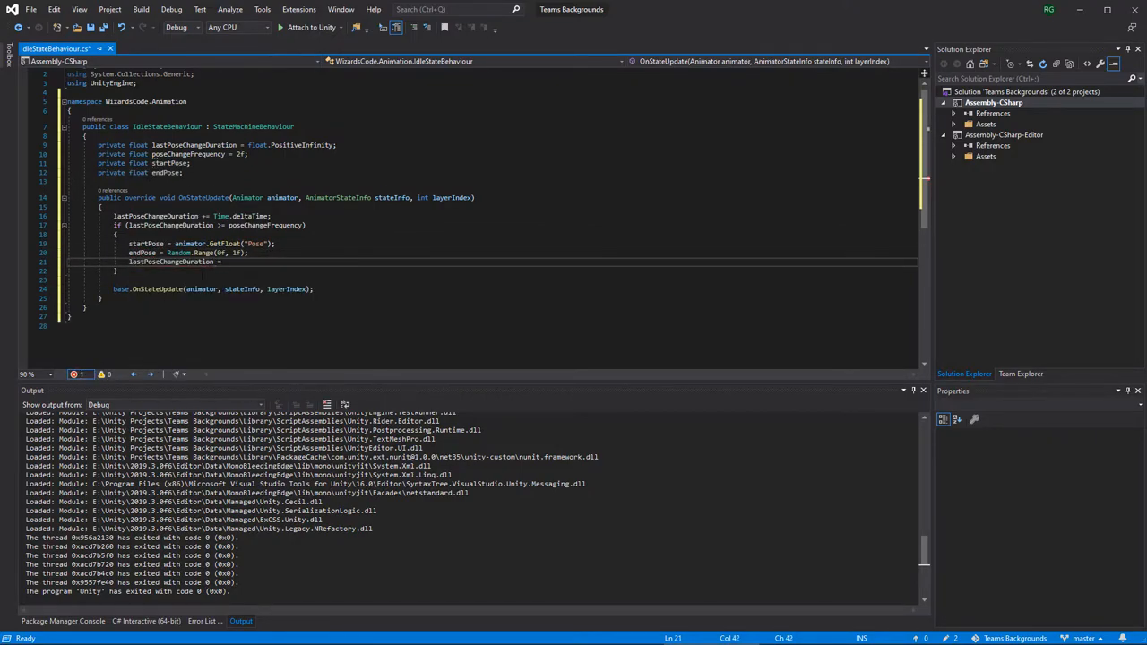
type("animator.SetFloat")
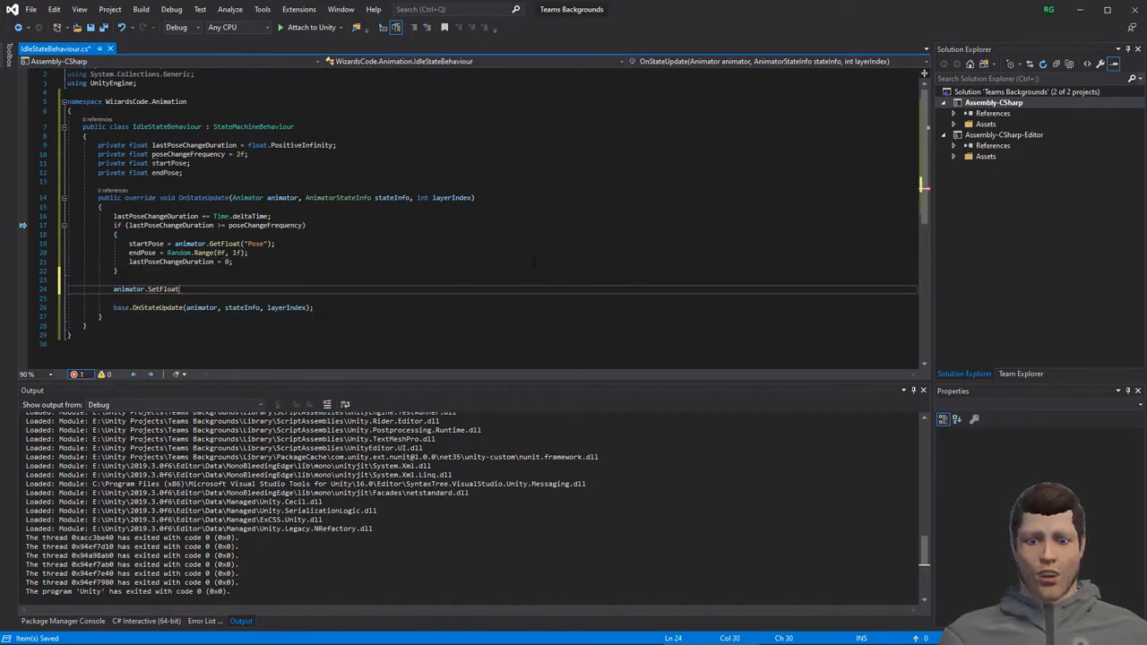
type("(\"Pose\", Mathf.Lerp(startPose, endPose, lastPoseChangeDuration / poseChangeFrequency));")
type("// FIXM")
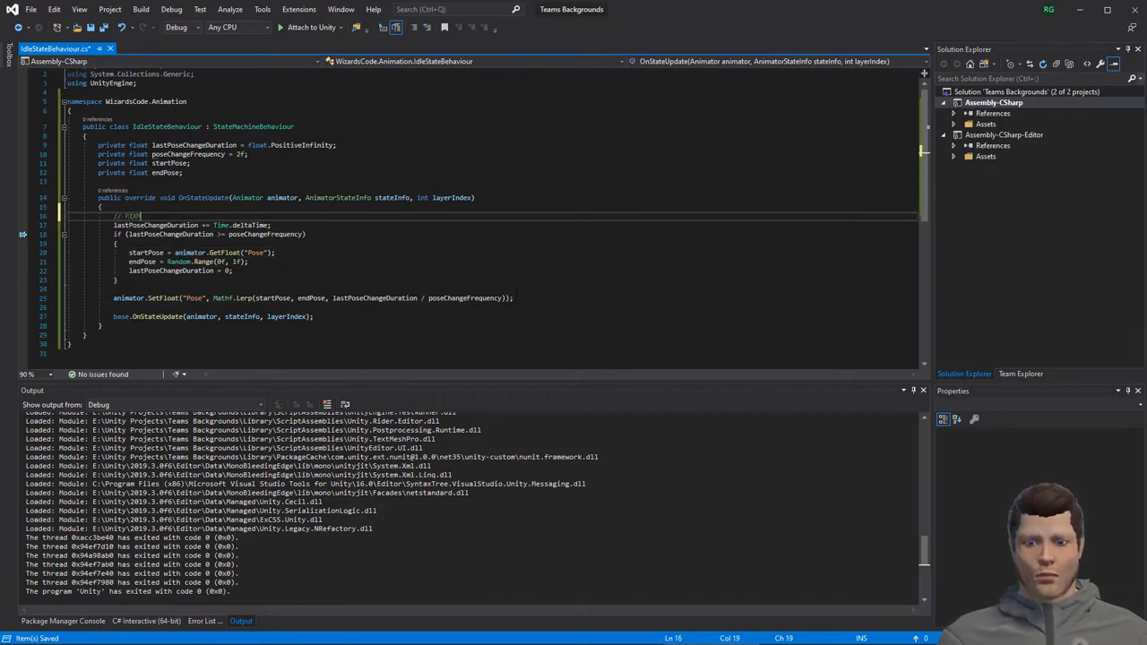
type("Use he")
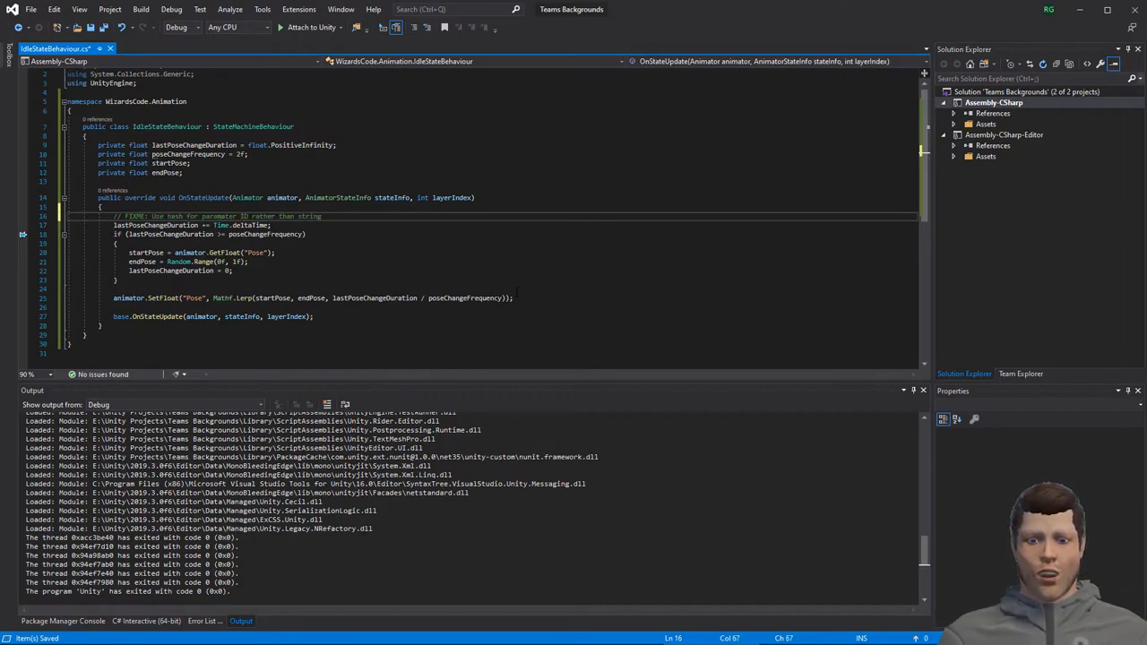
type("matching (Performance)")
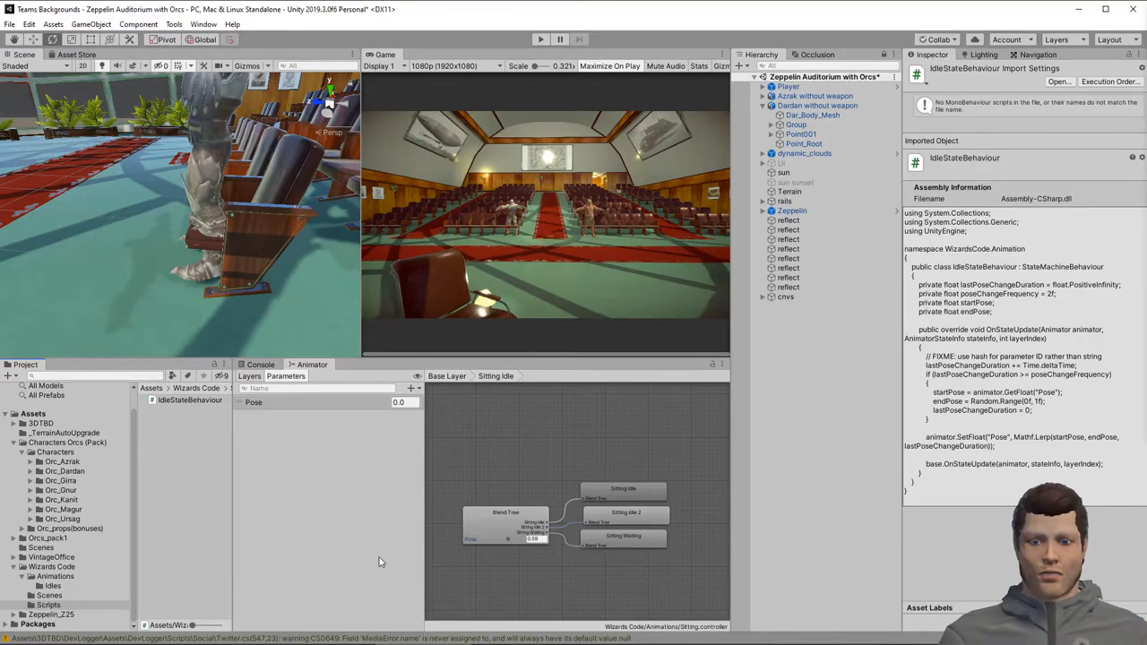
- Run the scene with the Game view maximized to watch the seated orcs idle, then stop
left_click(190, 399)
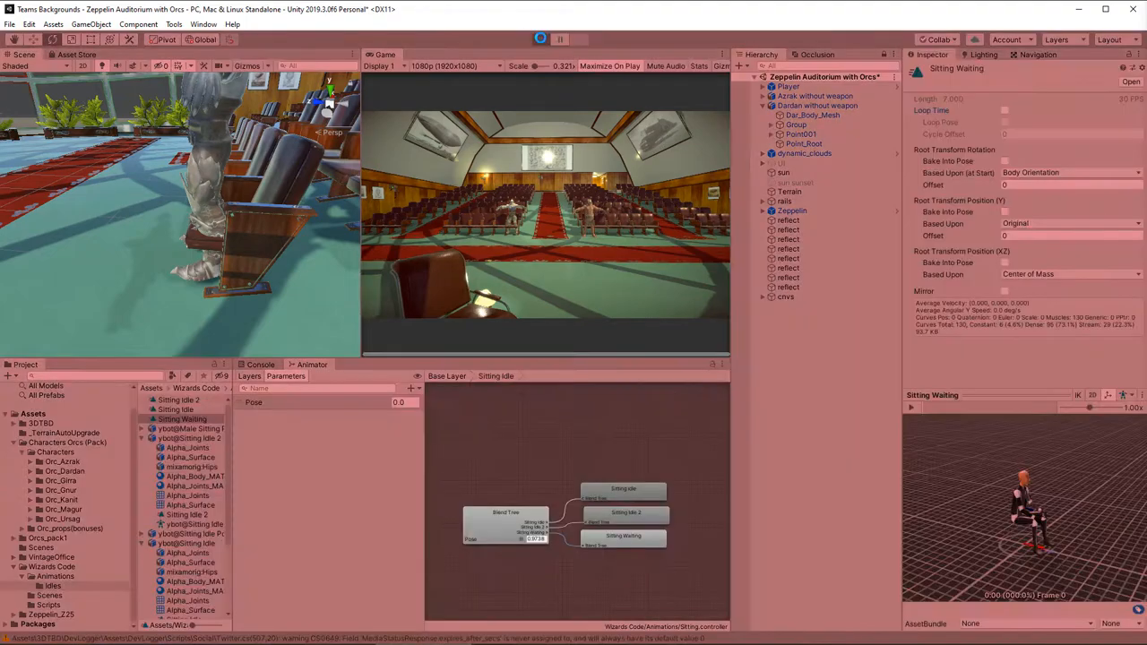
left_click(541, 39)
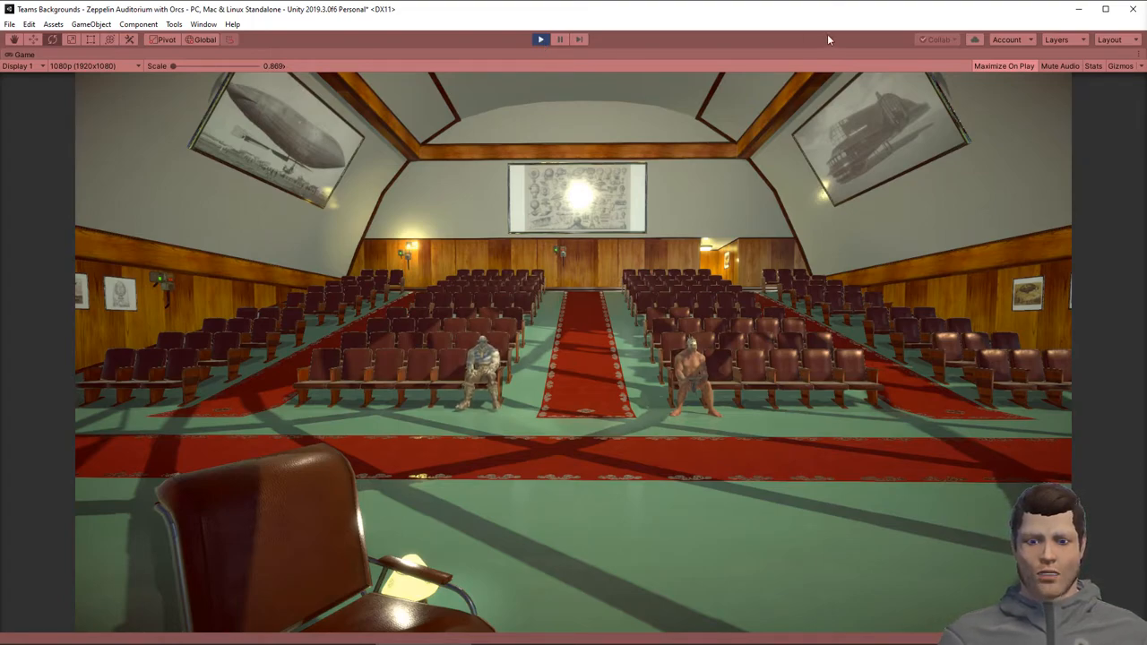
left_click(541, 39)
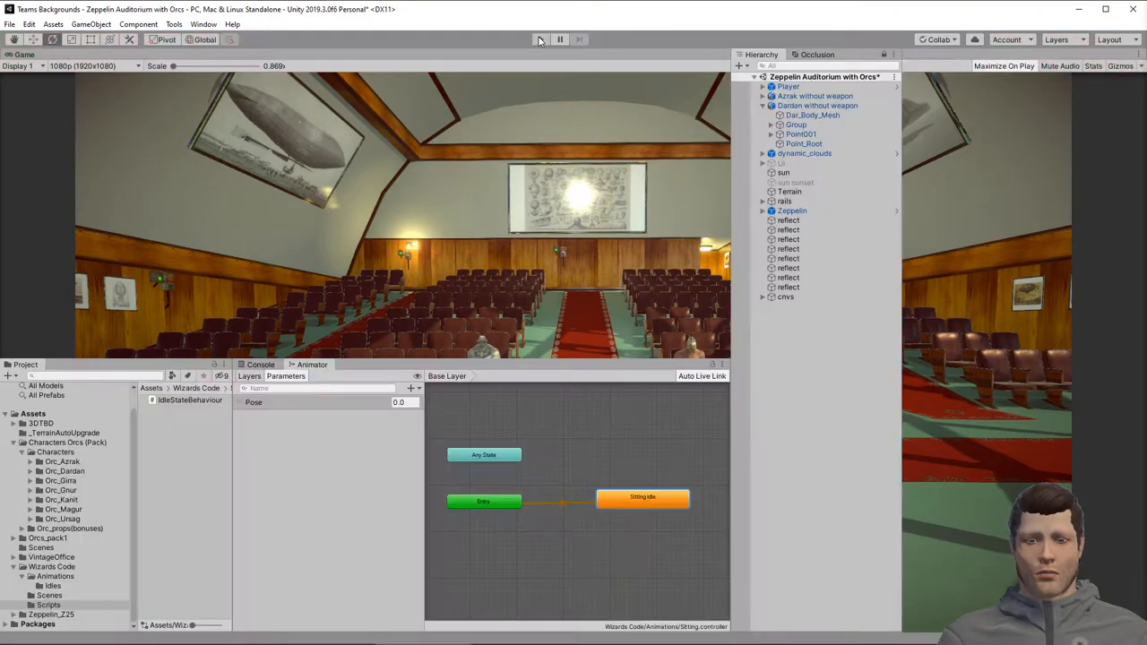
- Select the Sitting Idle state and reopen its blend tree
left_click(541, 39)
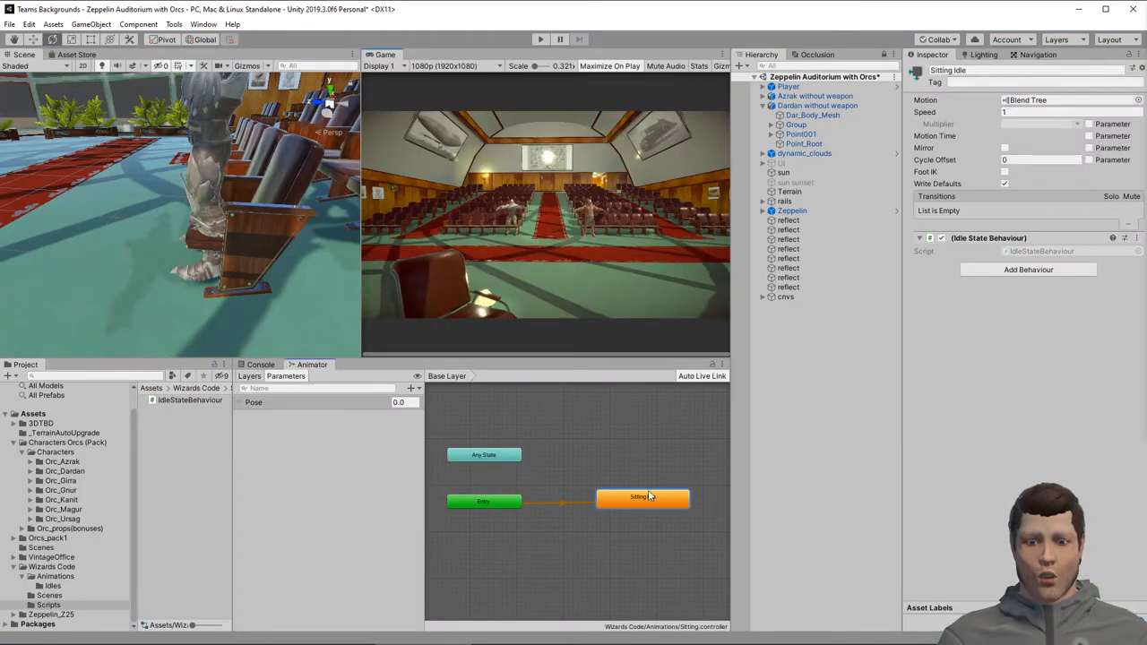
double_click(644, 496)
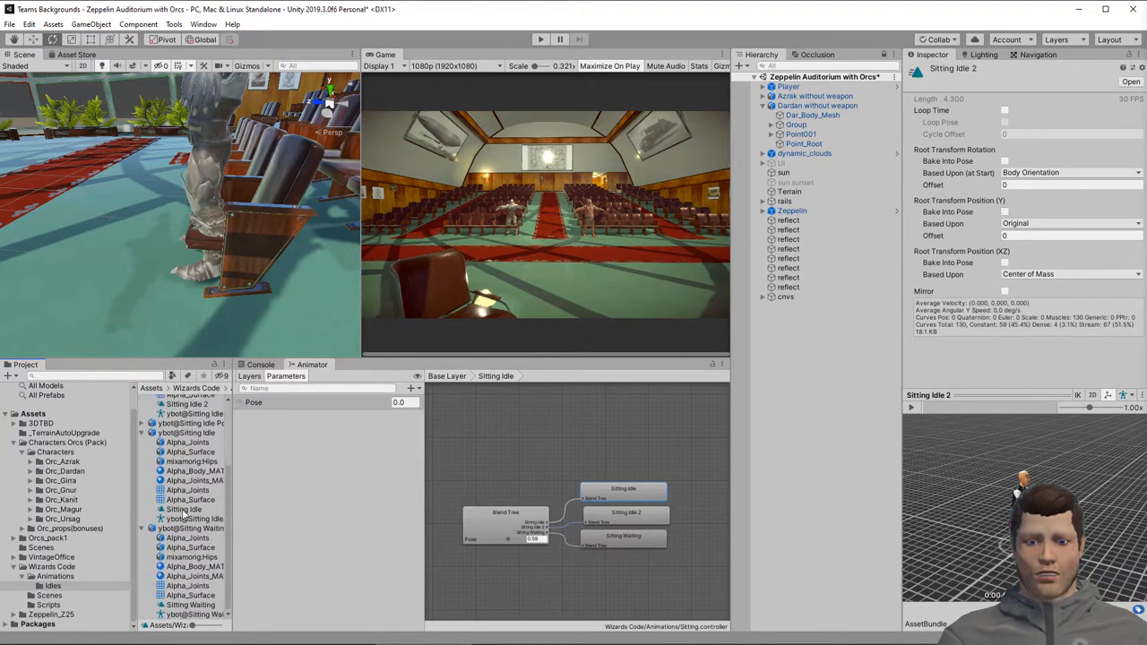
- Tick Loop Time on the Sitting Idle and Sitting Waiting clips
left_click(190, 606)
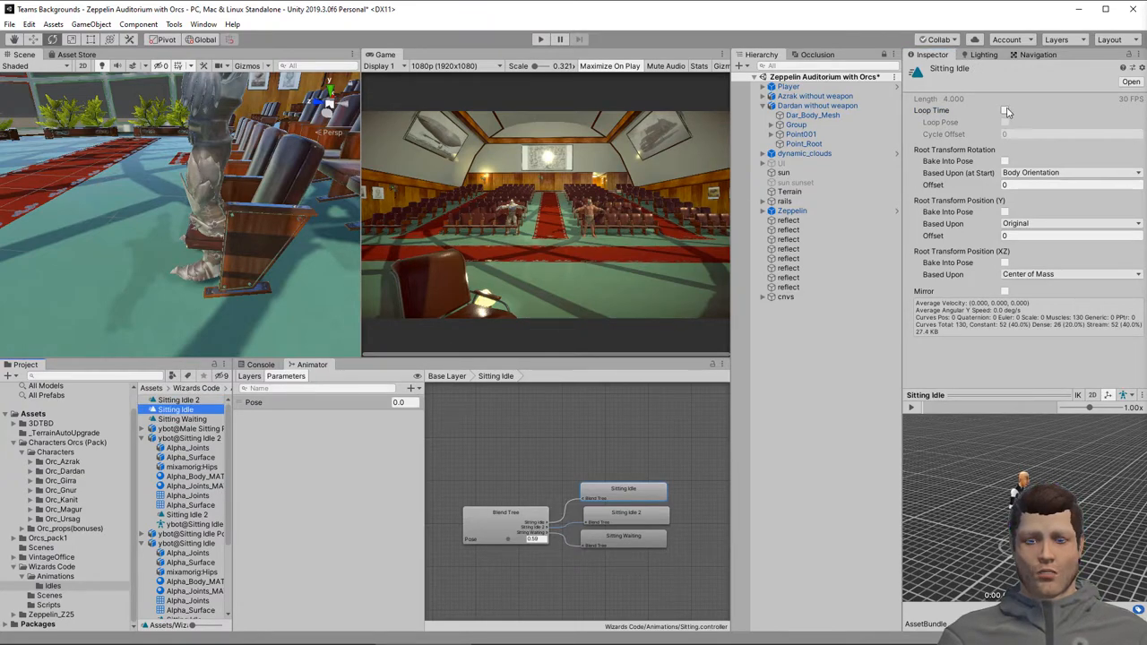
left_click(183, 419)
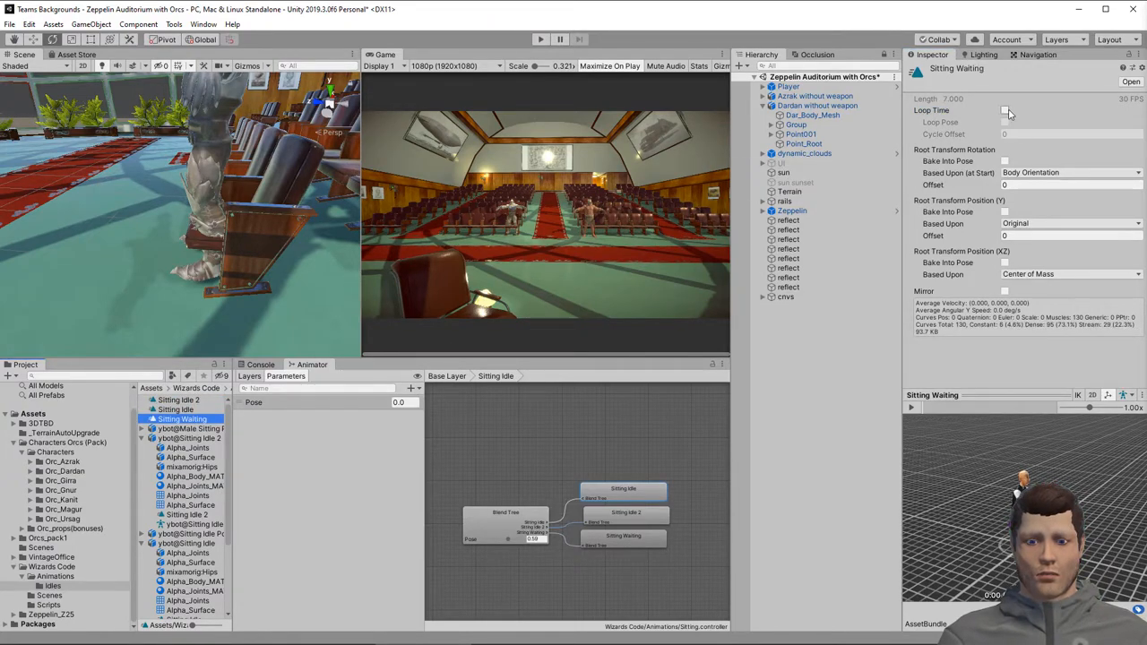
left_click(505, 512)
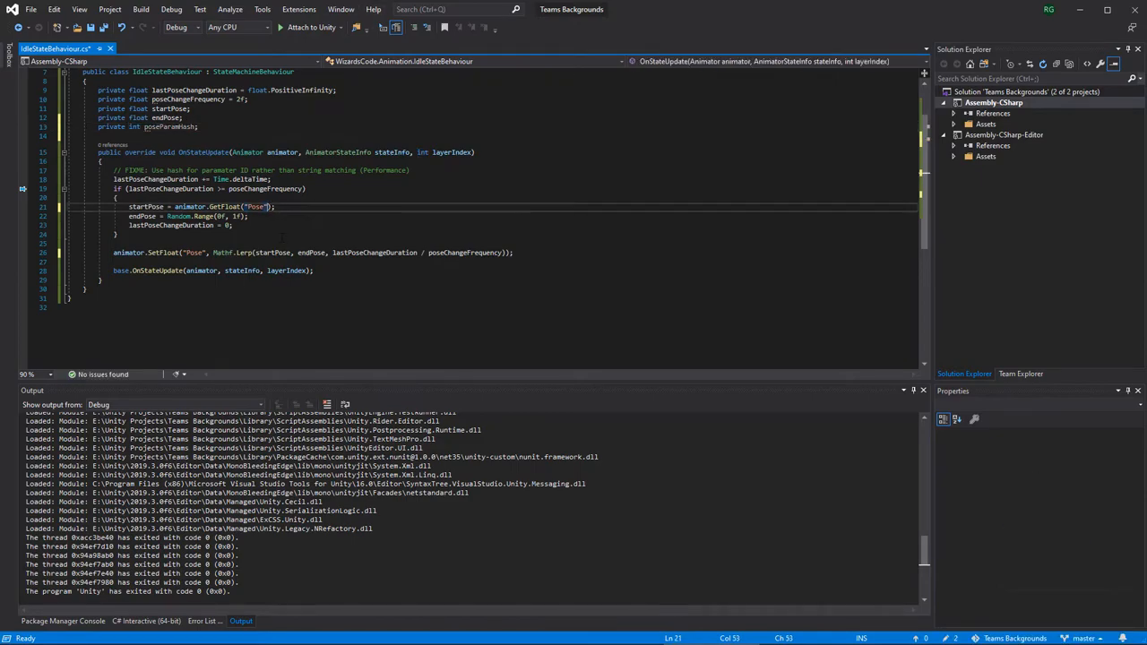
- Add an int poseParamHash field set via Animator.StringToHash("Pose") in an OnStateEnter override
type("posepa")
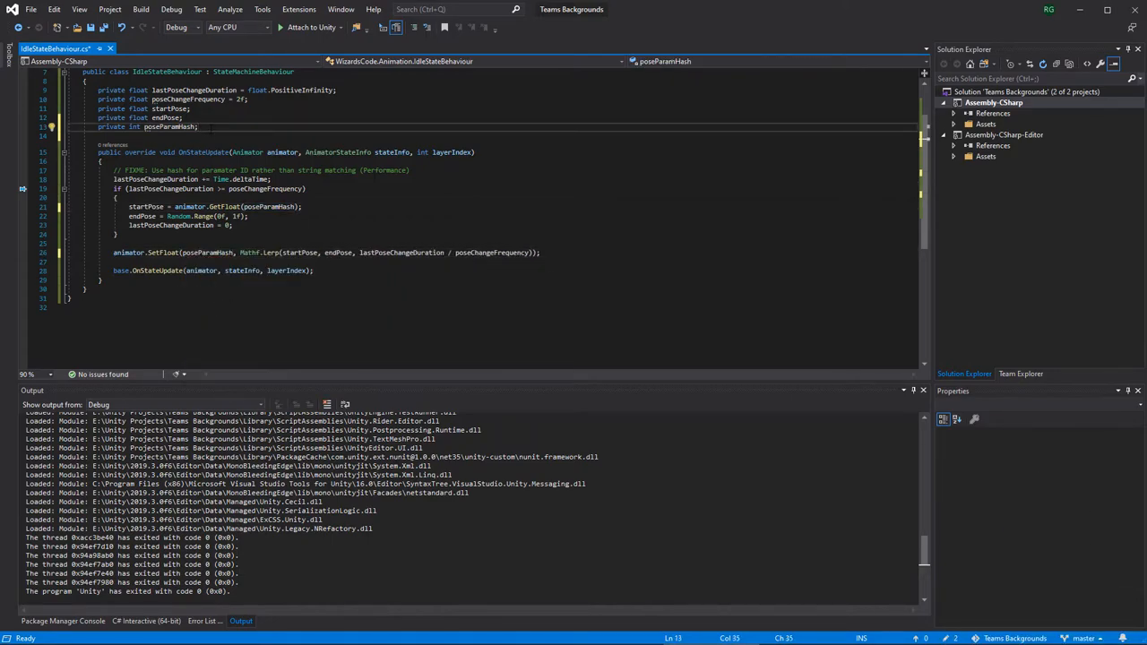
type("override OnS")
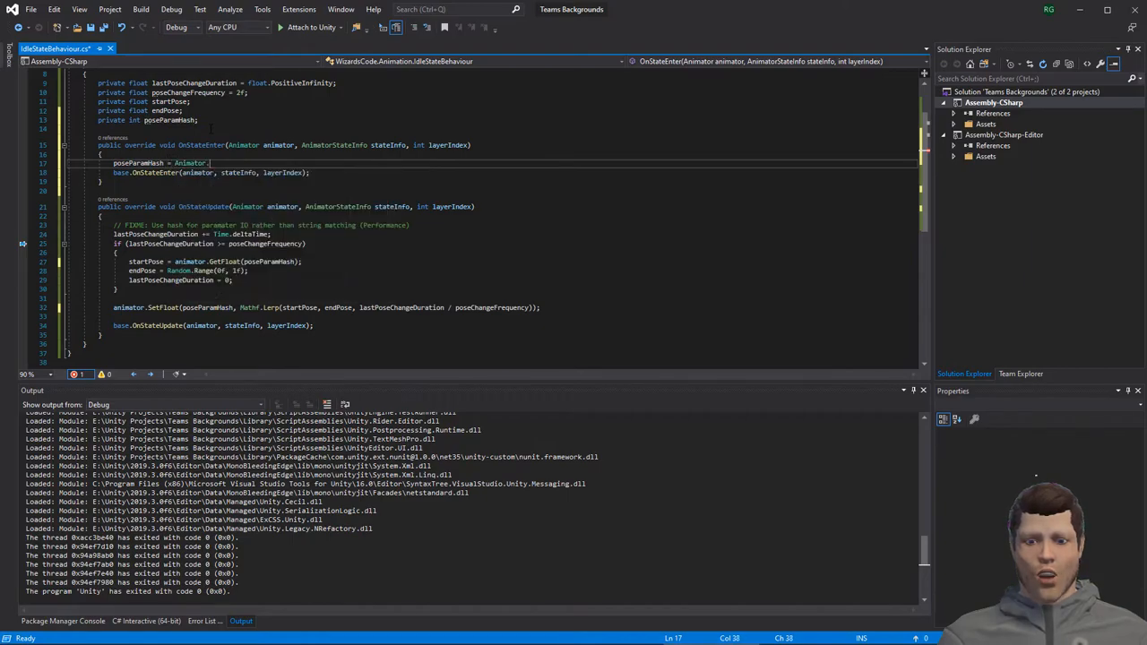
type("Strin")
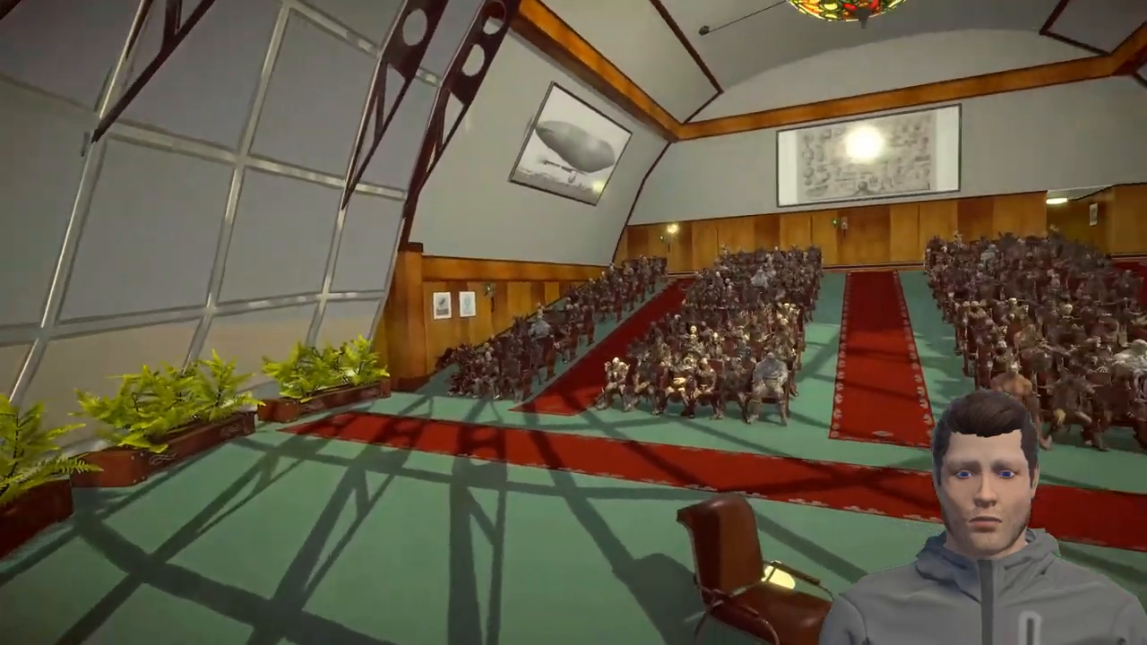
mouse_move(574, 323)
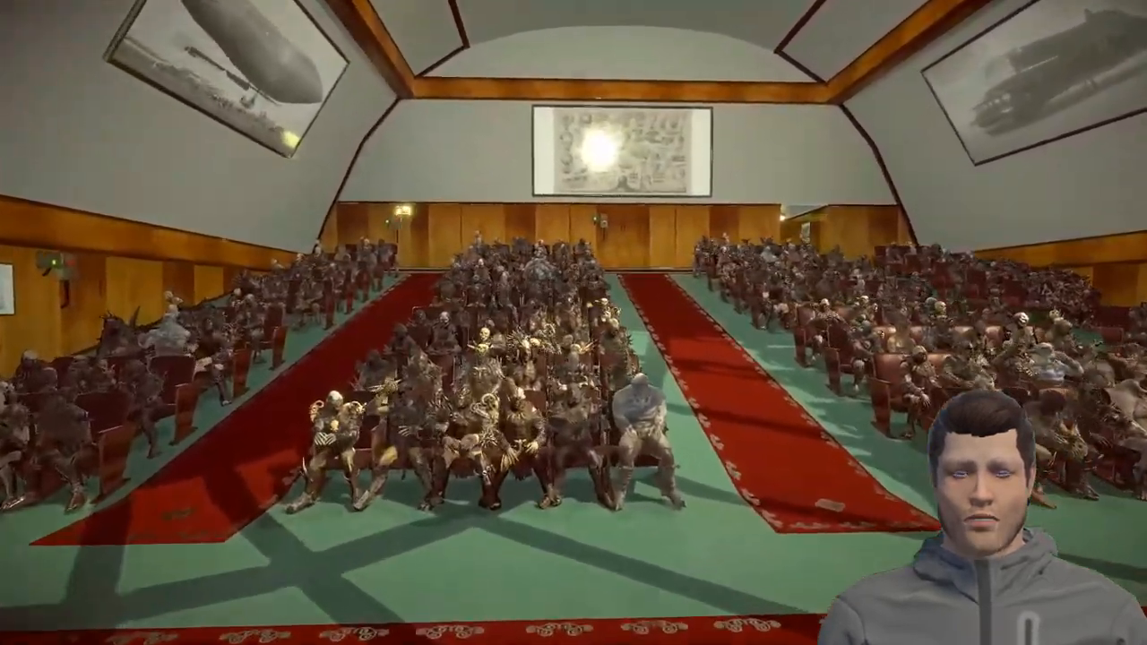
mouse_move(359, 323)
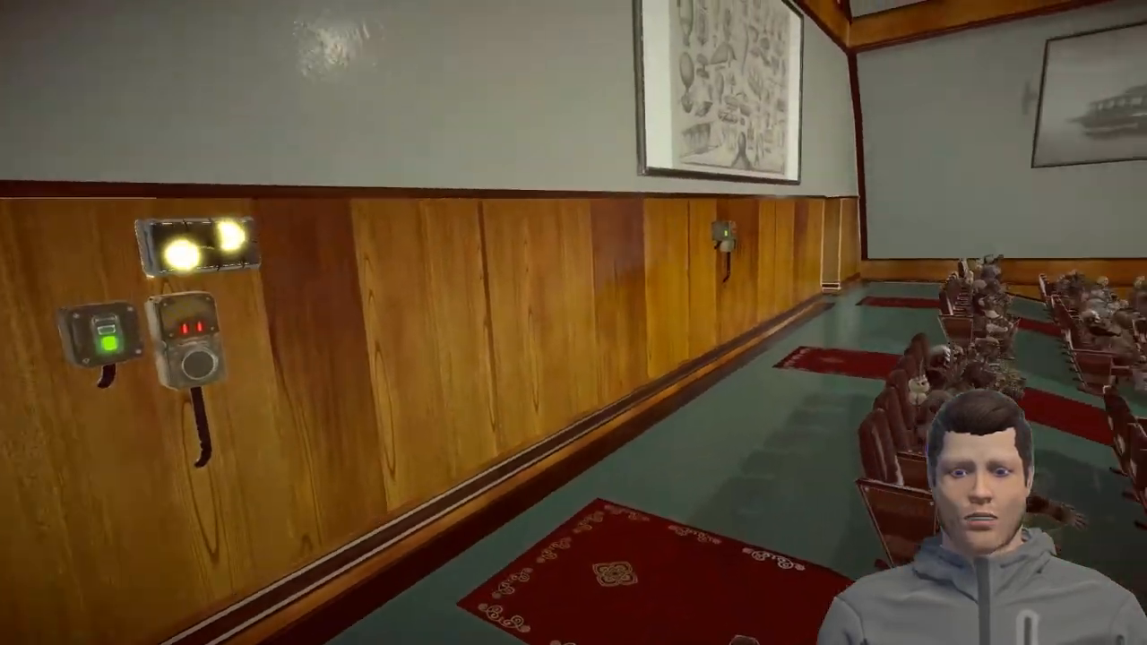
mouse_move(574, 322)
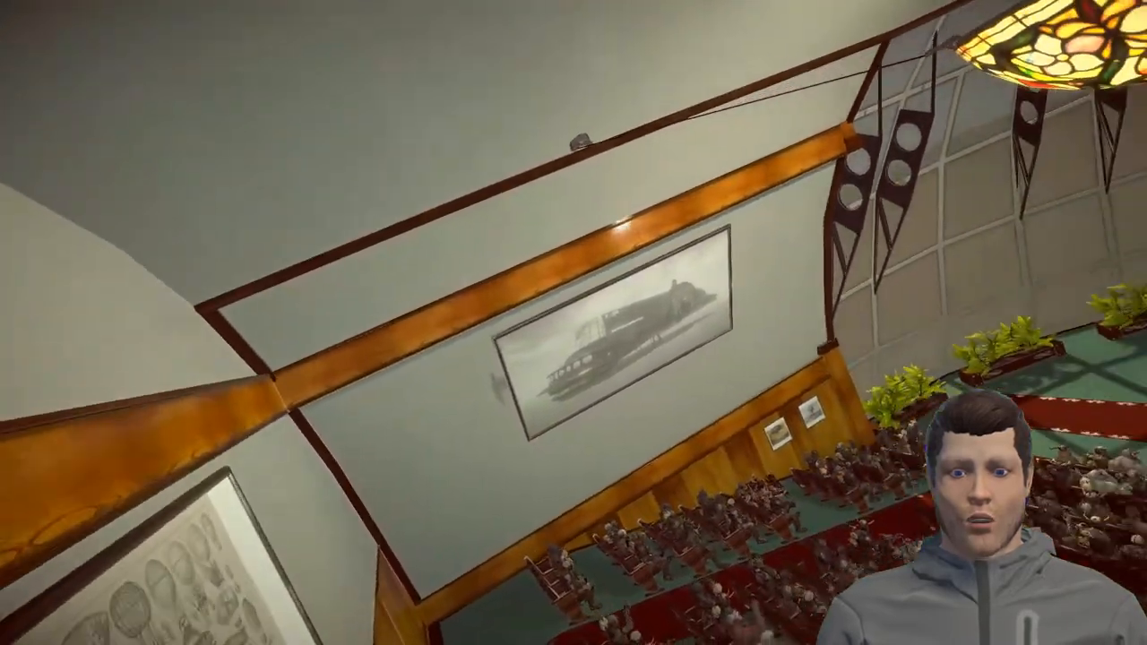
mouse_move(574, 322)
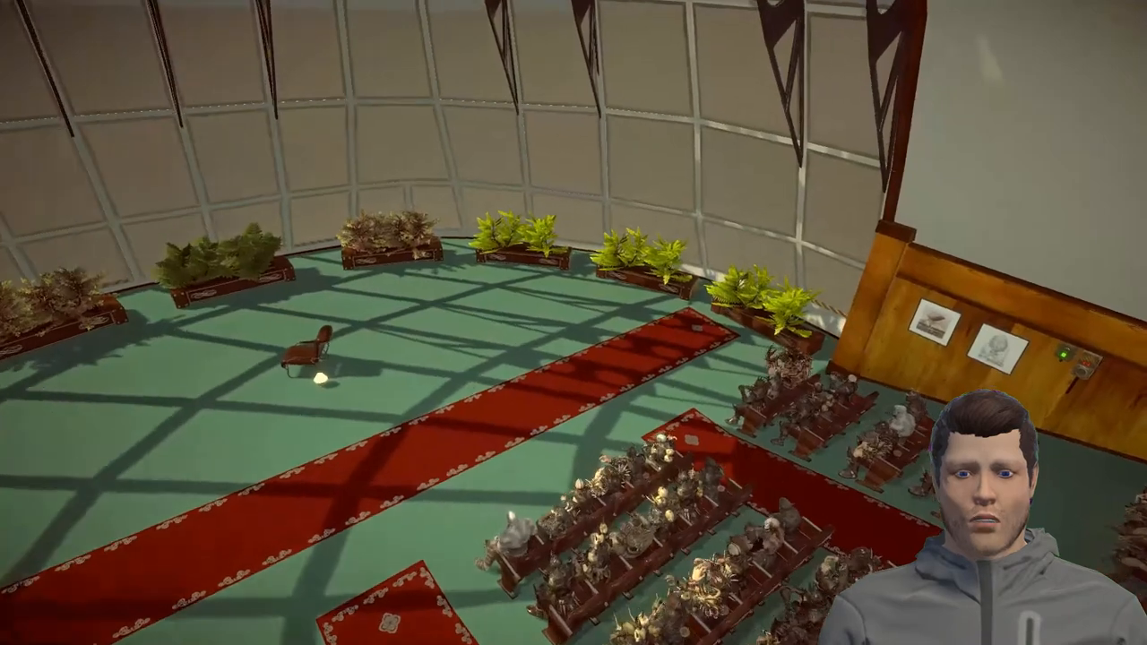
mouse_move(574, 323)
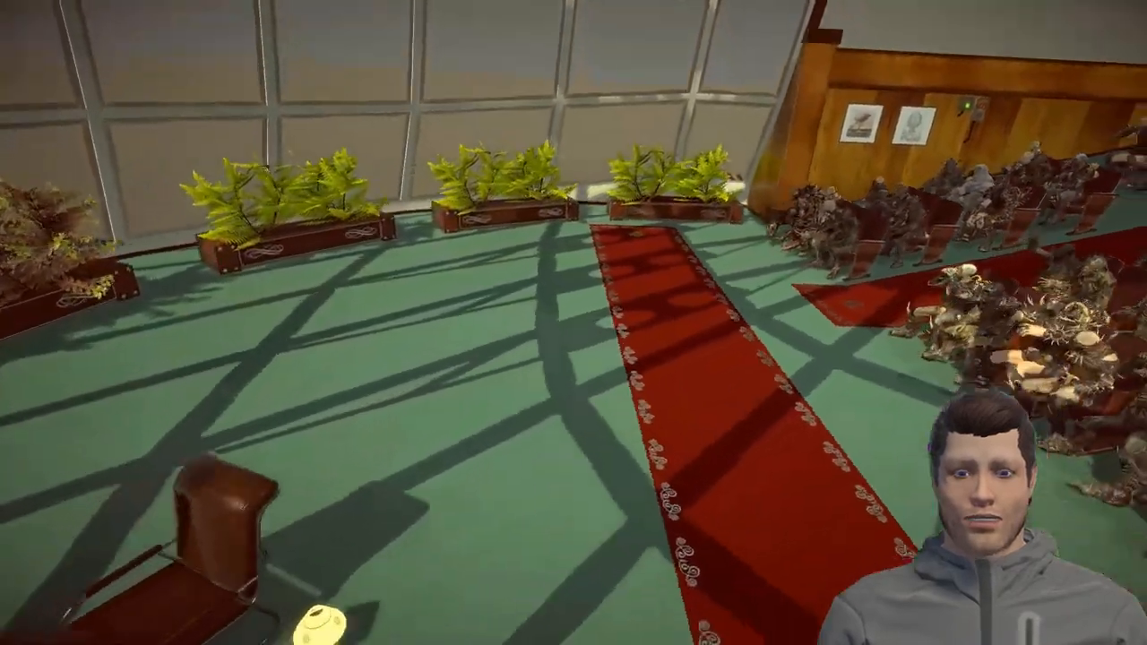
mouse_move(573, 323)
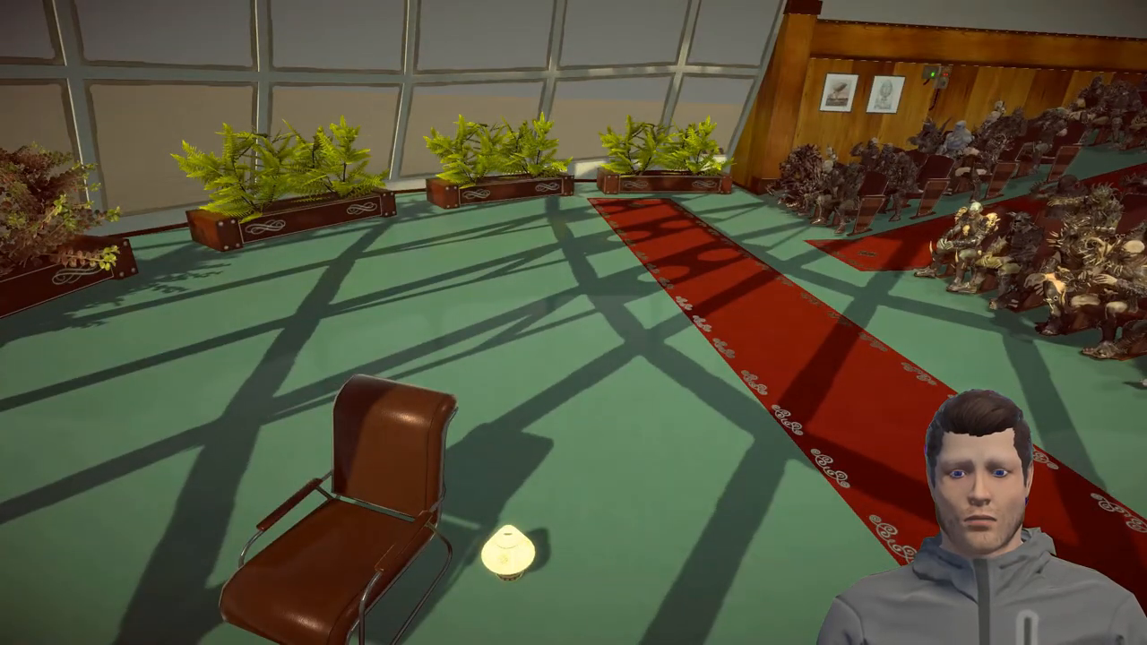